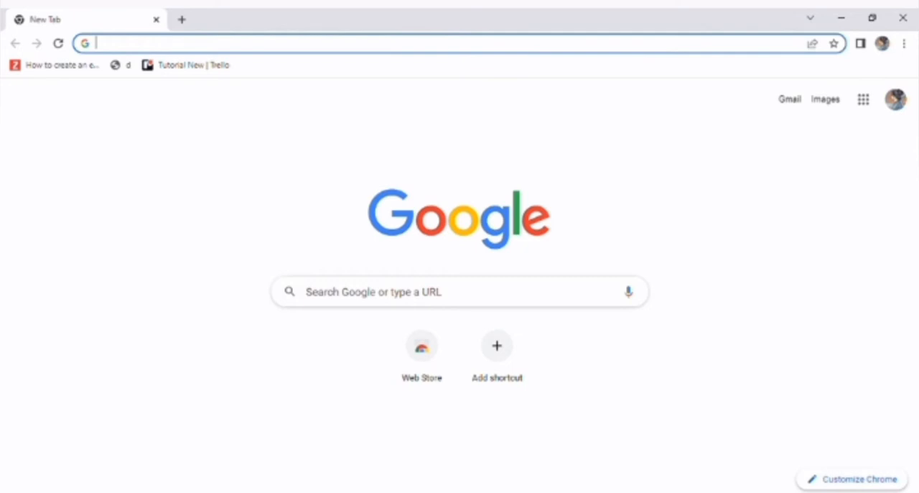
Step: Search the web for 'integromat' and open the Integromat sign-in page from the results
type("integromat")
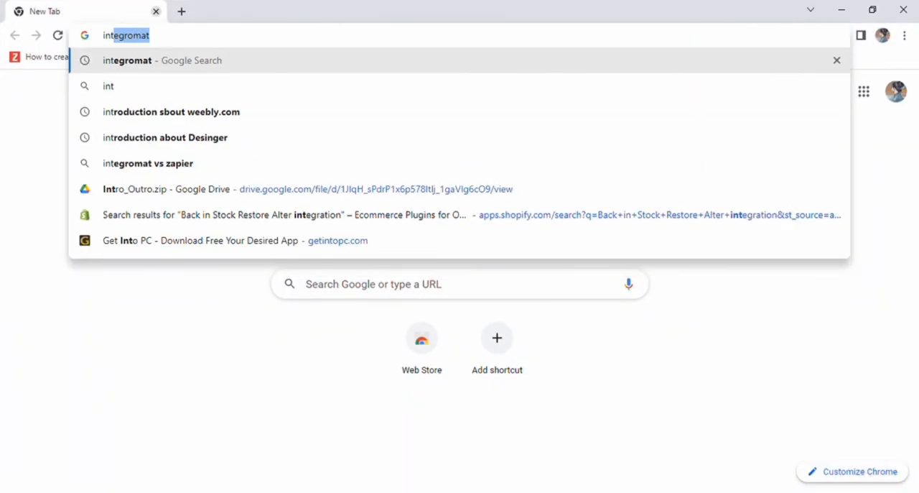
key("Return")
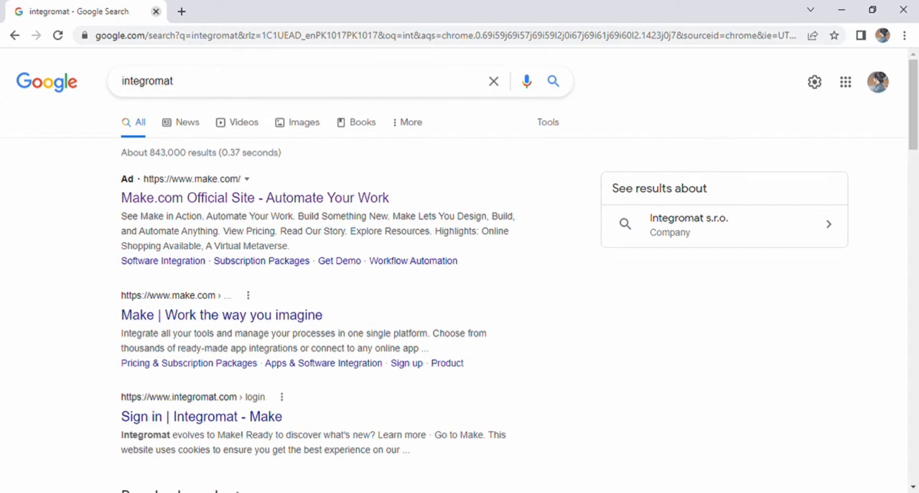
left_click(201, 417)
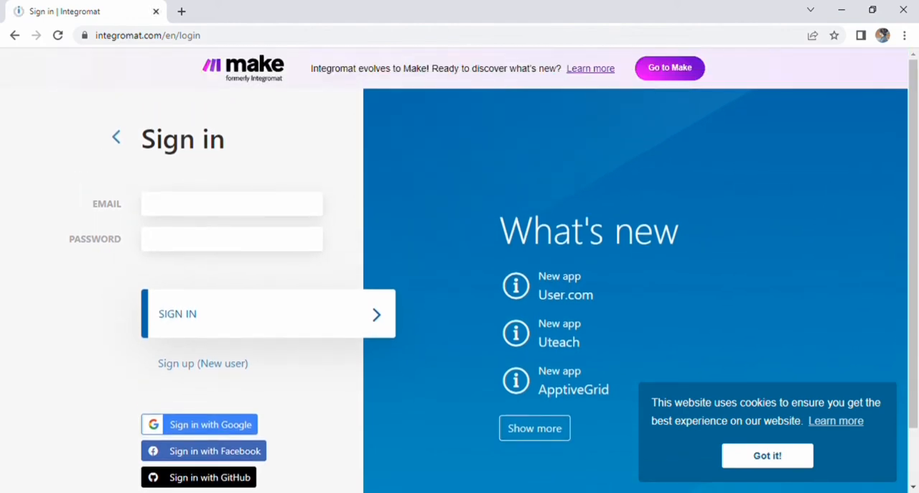
Step: Go from the sign-in page to the new-user registration form
scroll("down", 3)
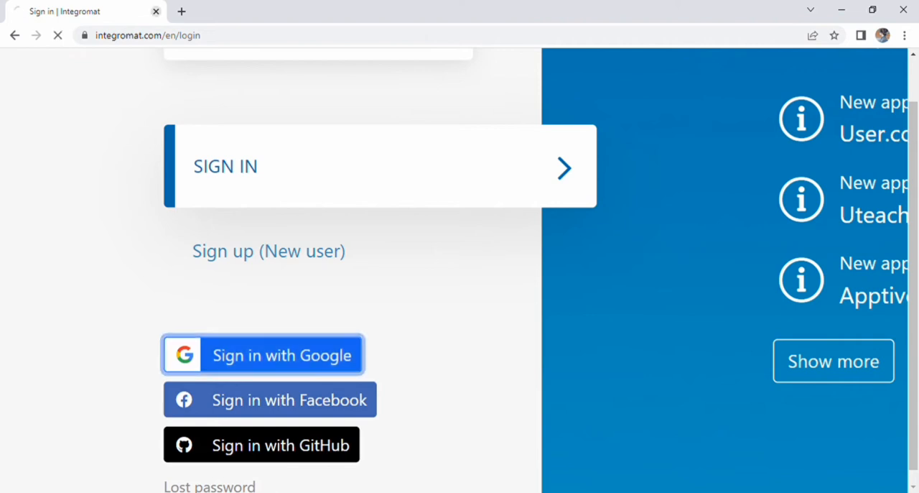
left_click(263, 355)
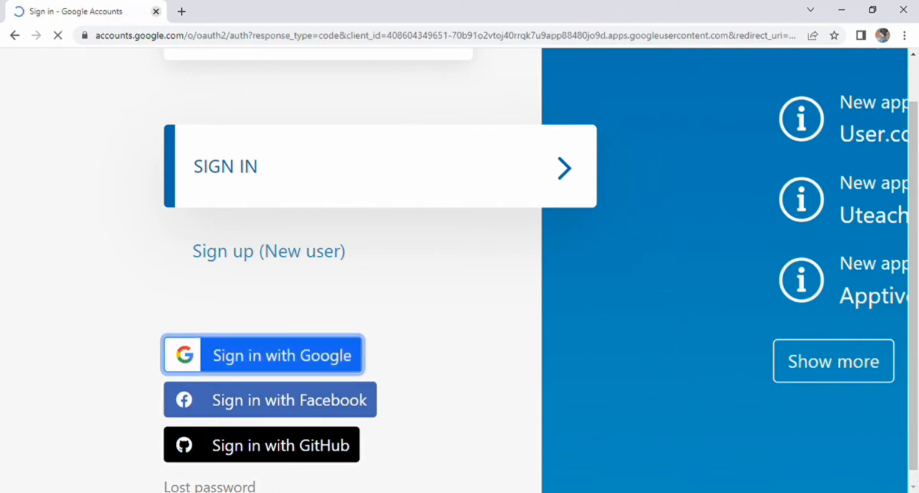
left_click(263, 355)
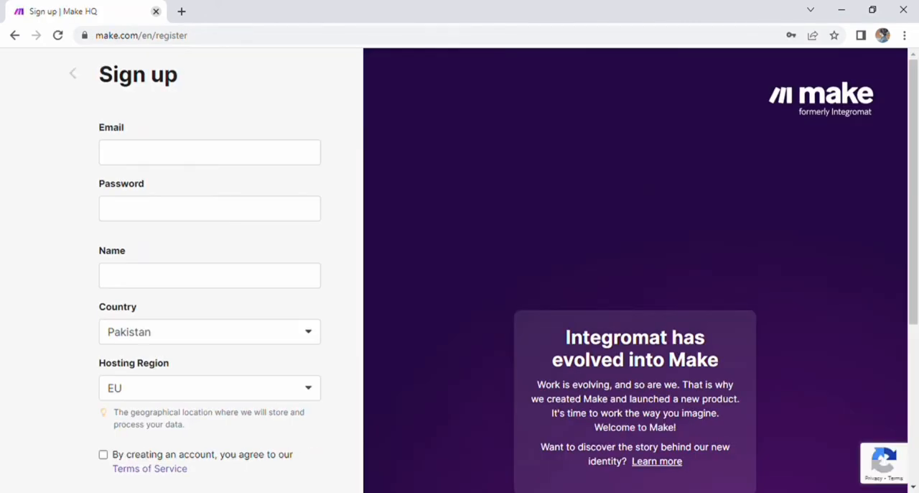
scroll("down", 3)
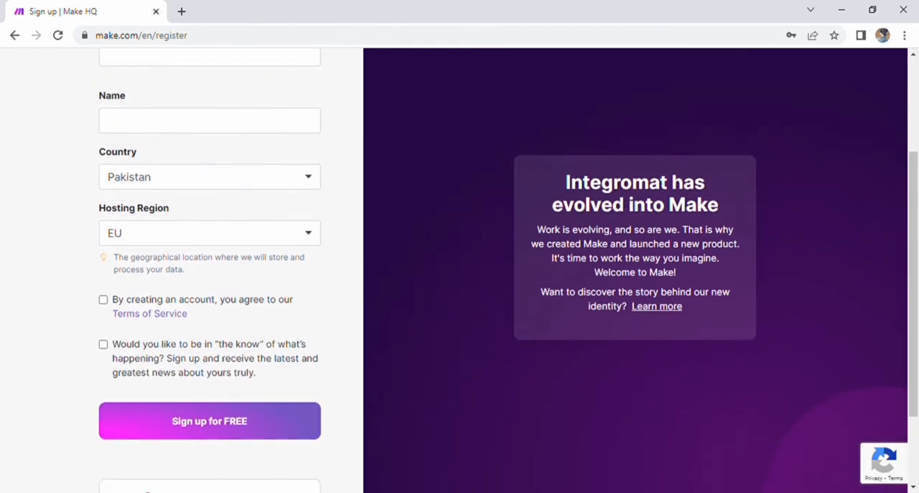
scroll("up", 3)
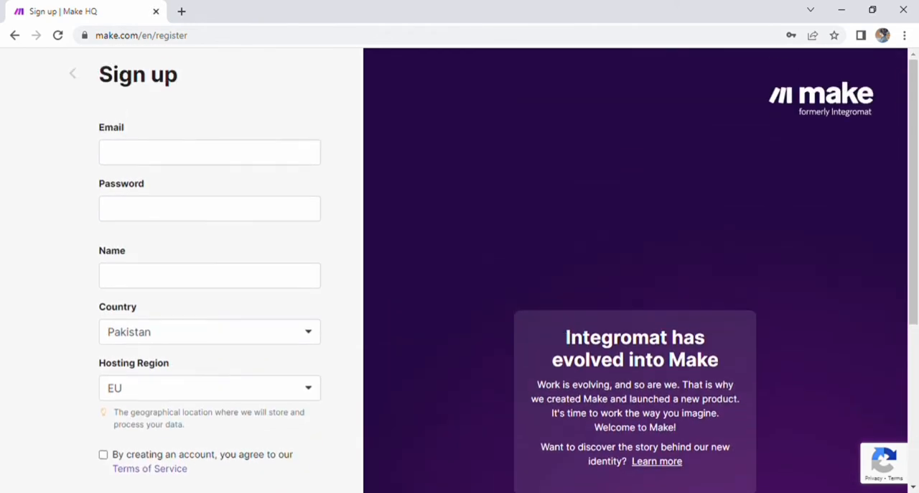
scroll("down", 3)
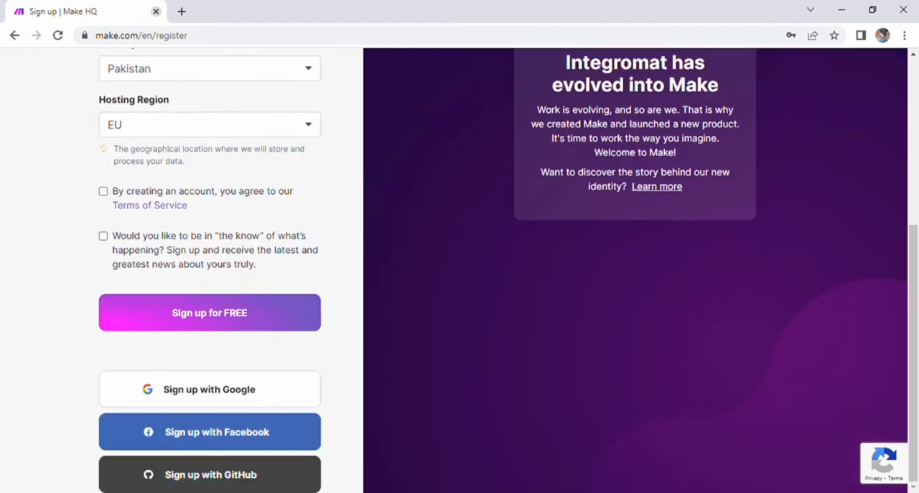
Step: Sign up for free with a Google account, accepting the terms of service
left_click(210, 388)
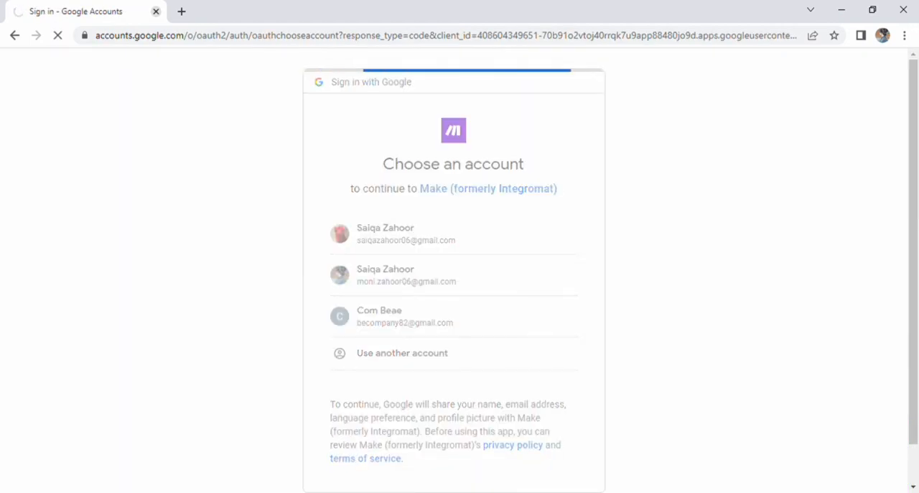
left_click(454, 232)
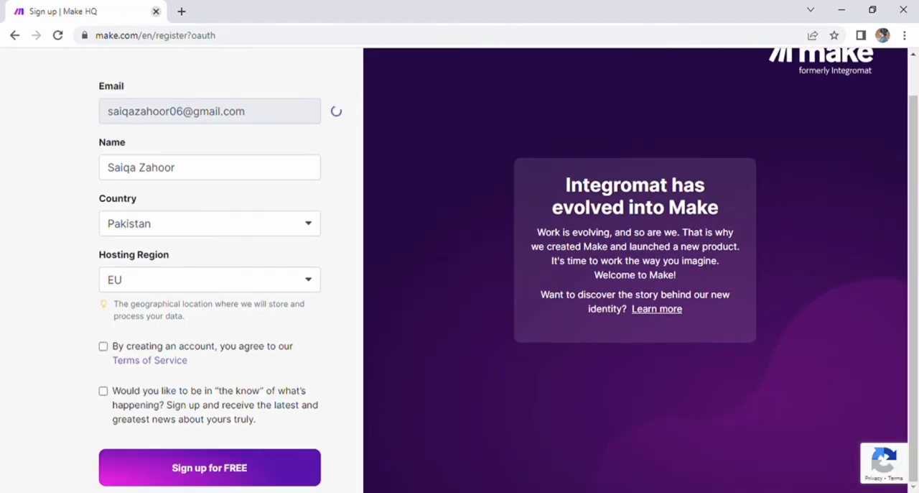
left_click(210, 468)
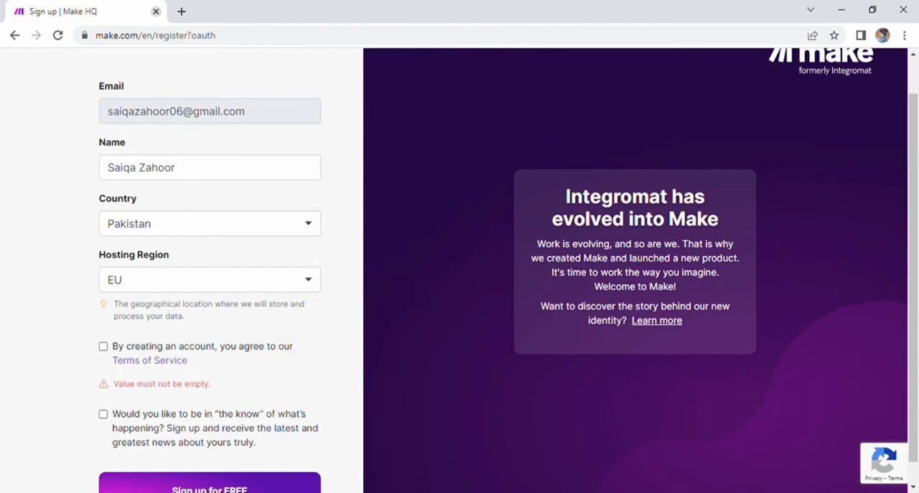
left_click(209, 488)
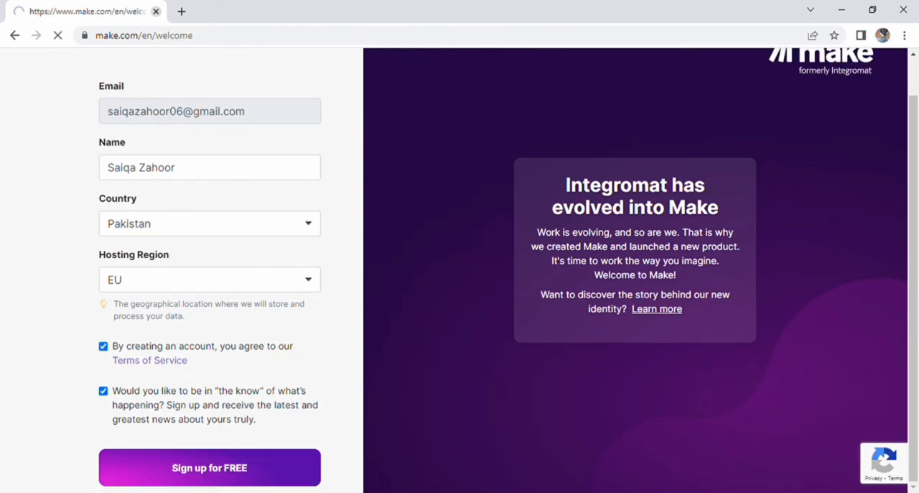
left_click(209, 468)
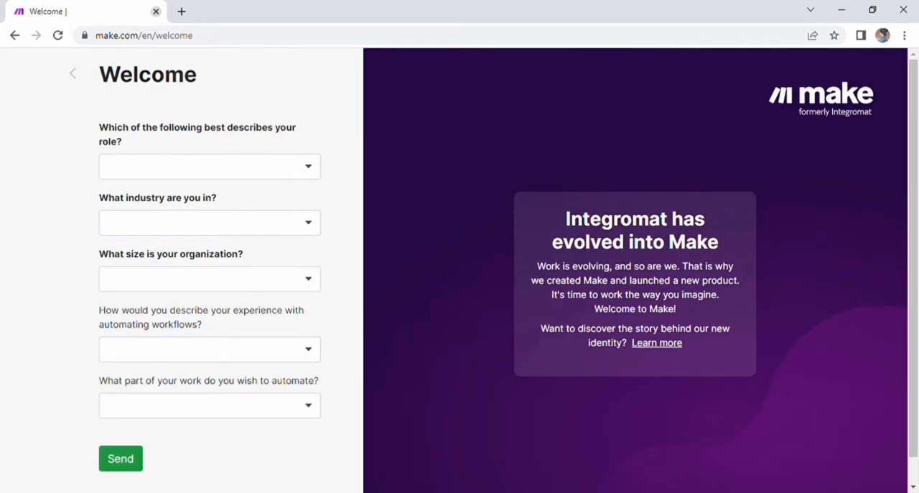
Step: Answer role Other, industry Other, just myself, built custom integrations, automating Other
left_click(210, 167)
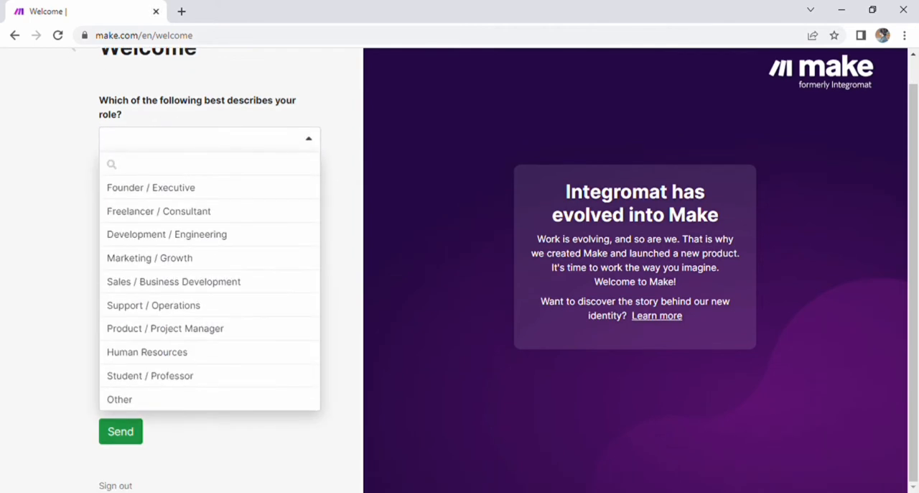
left_click(119, 400)
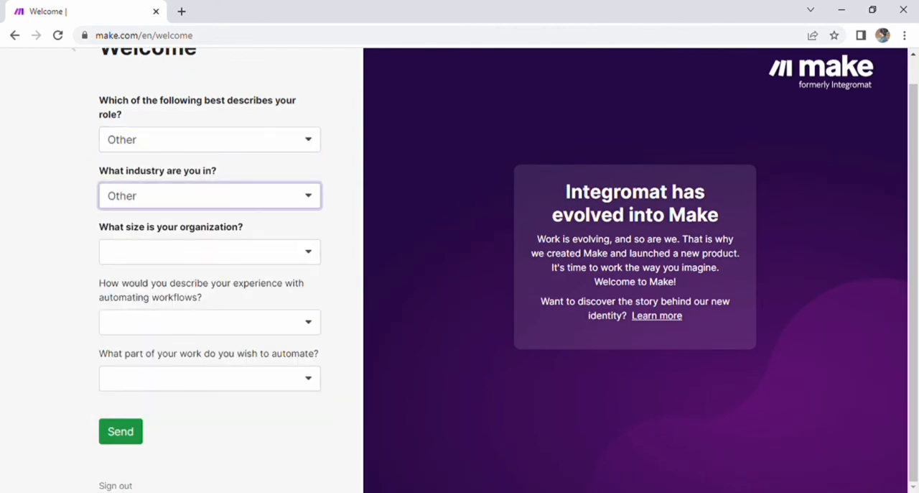
left_click(210, 322)
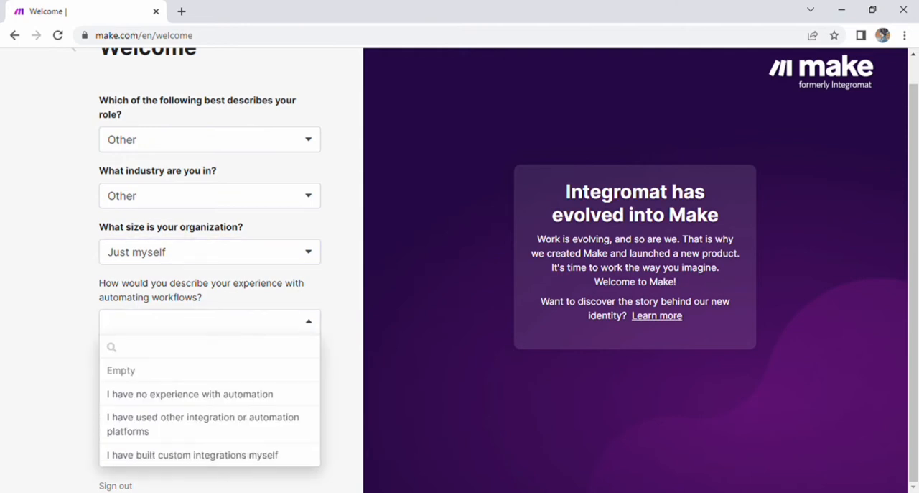
left_click(192, 454)
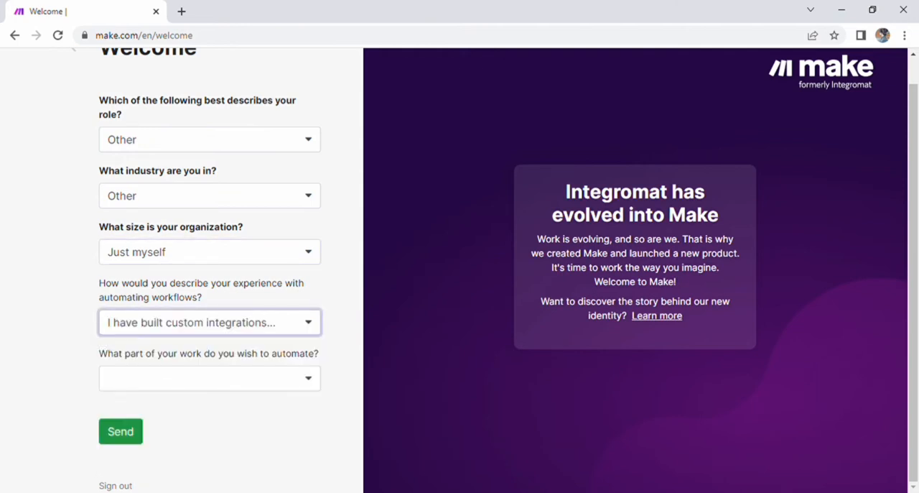
left_click(210, 379)
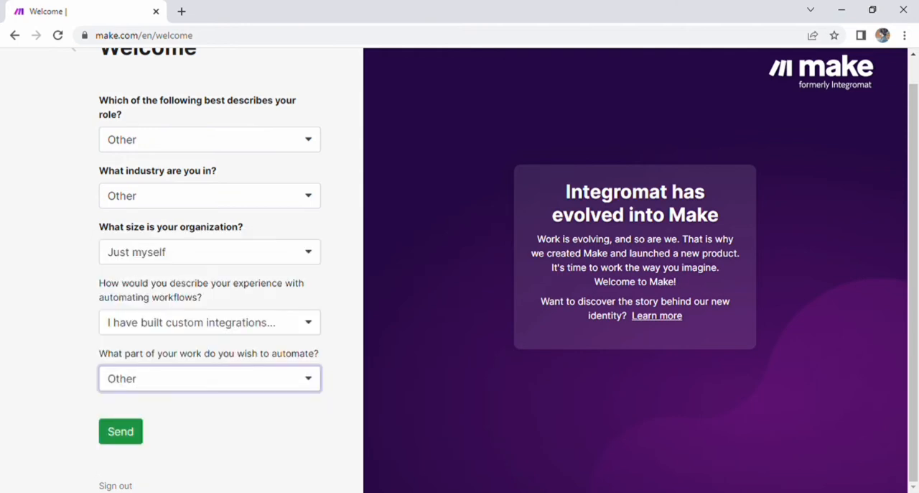
left_click(120, 431)
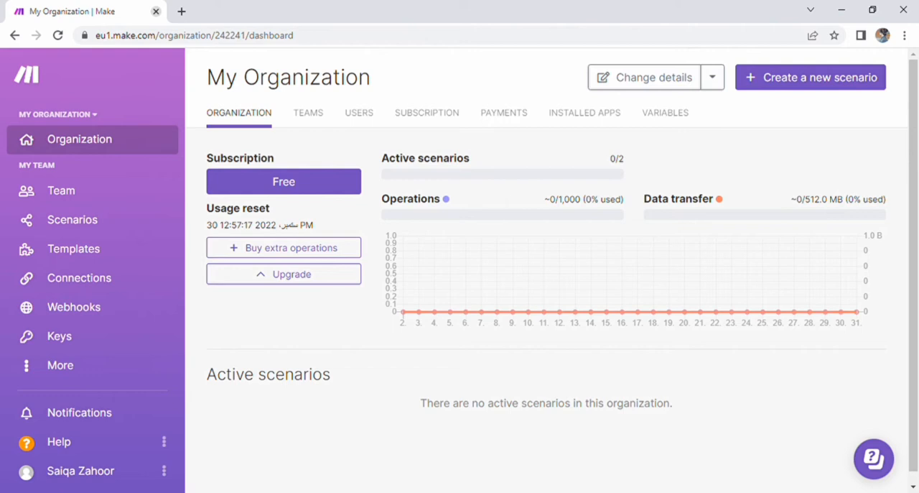
mouse_move(491, 233)
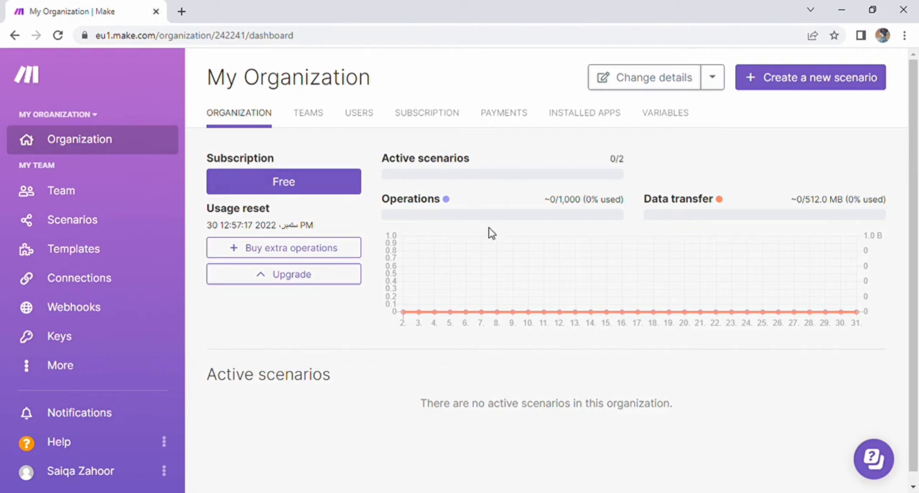
mouse_move(74, 130)
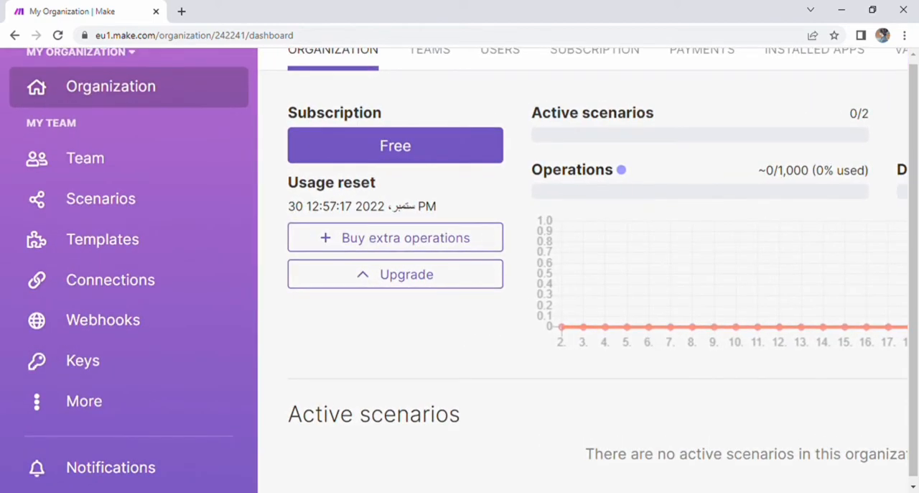
Step: From the Organization dashboard, start creating a new scenario to reach the Scenarios section
scroll("up", 3)
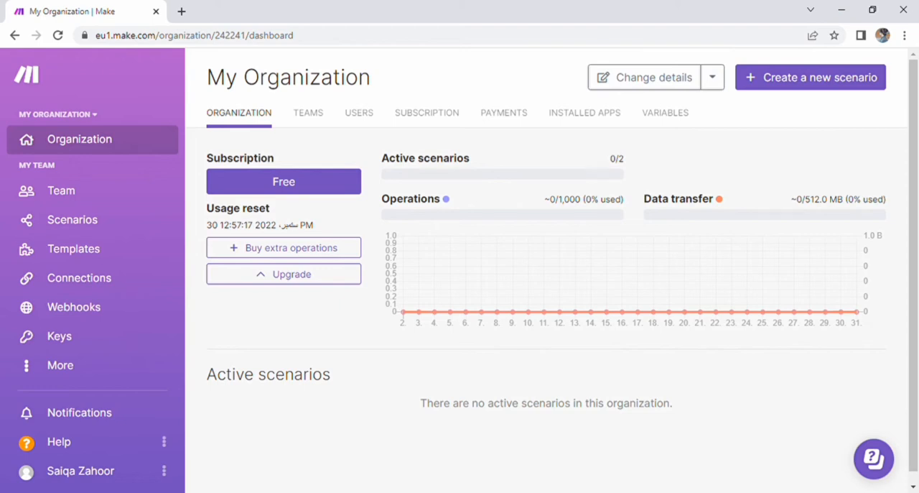
mouse_move(844, 80)
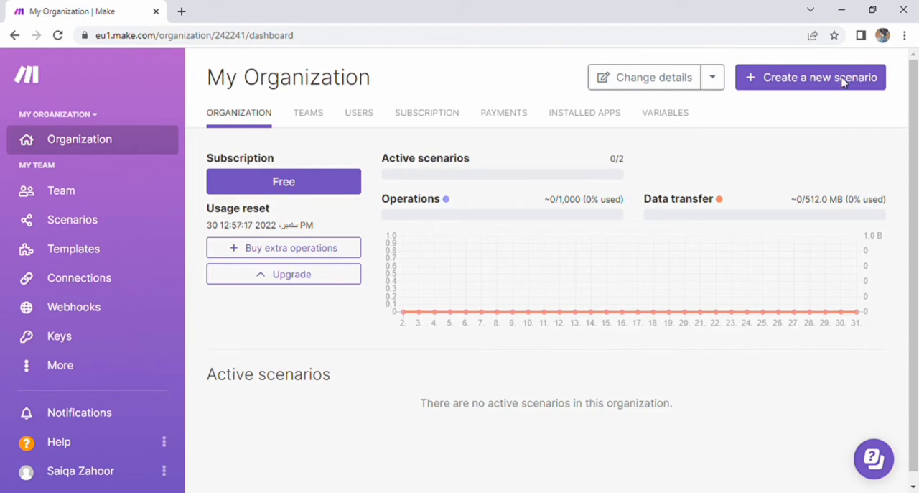
left_click(72, 218)
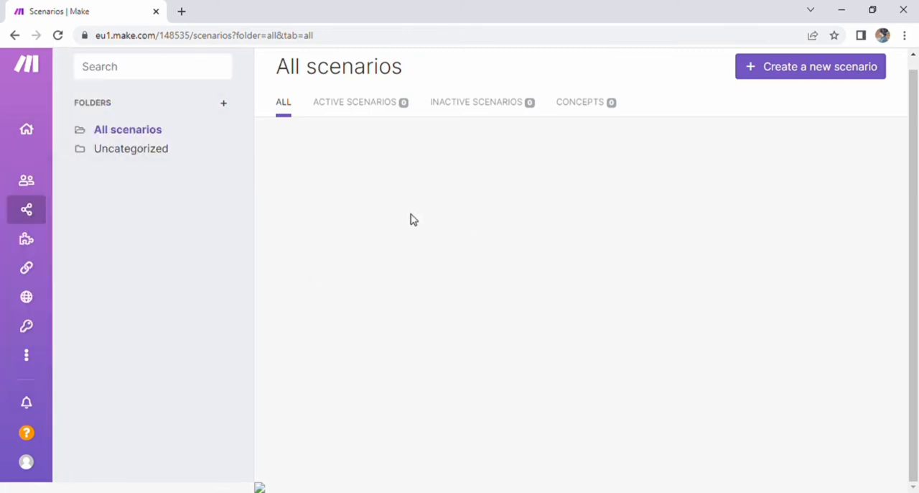
mouse_move(339, 100)
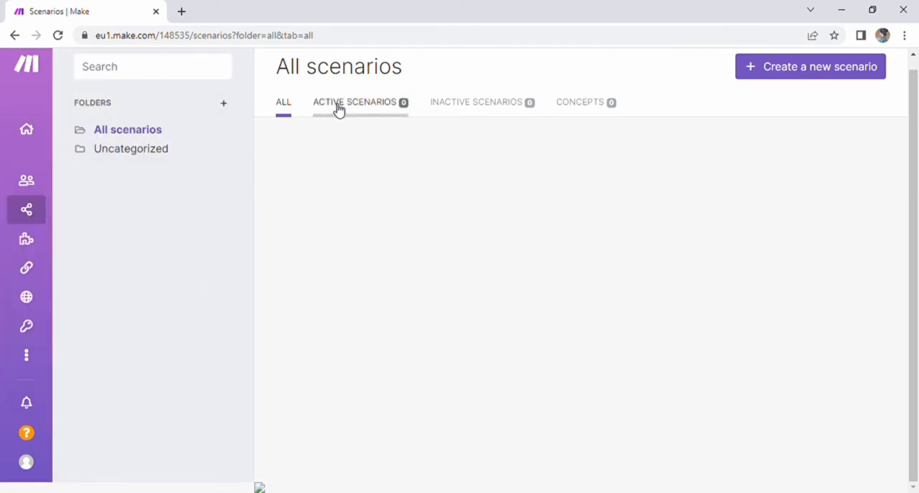
Step: Review the Active, Inactive and Concepts scenario lists, then create a new empty scenario
left_click(353, 101)
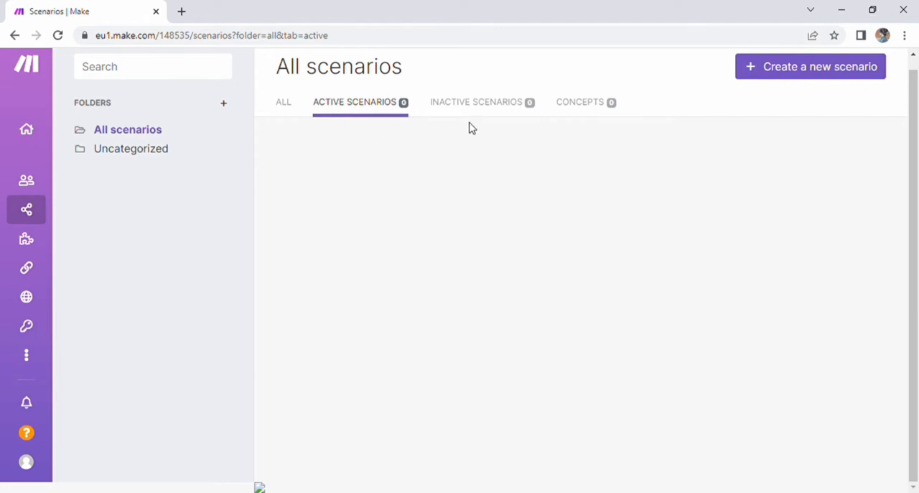
left_click(477, 100)
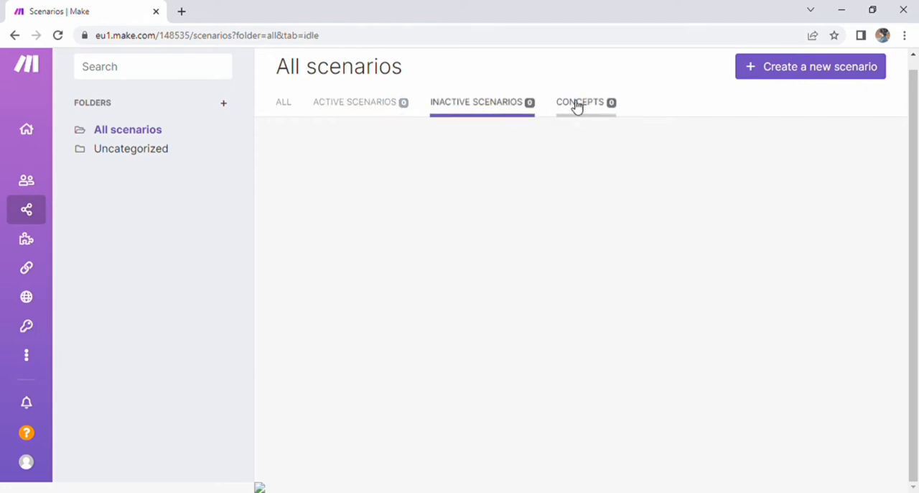
left_click(580, 100)
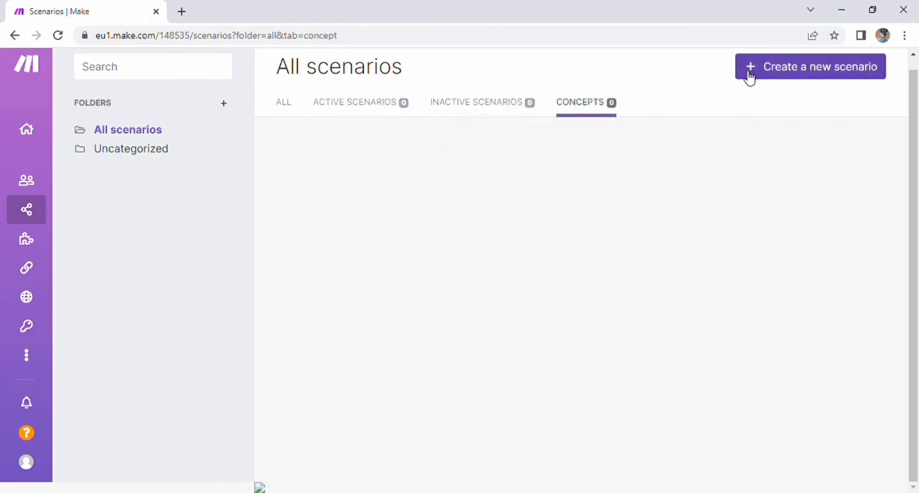
left_click(810, 66)
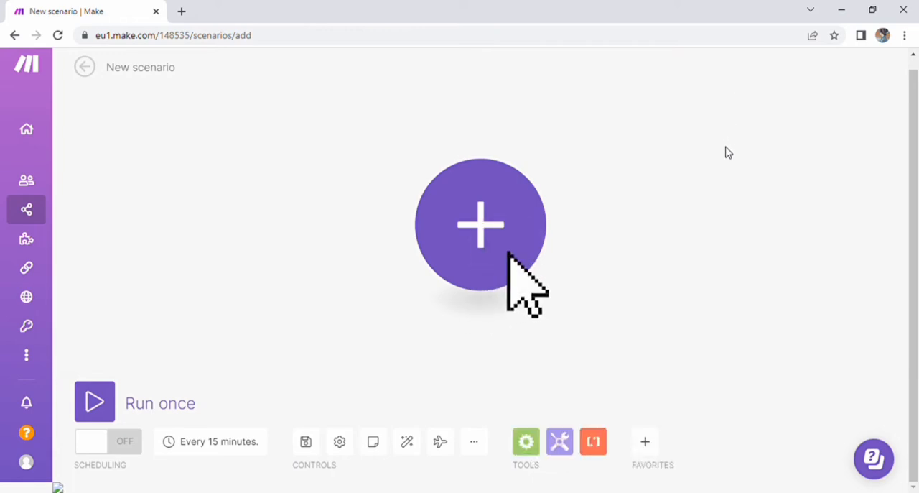
mouse_move(727, 153)
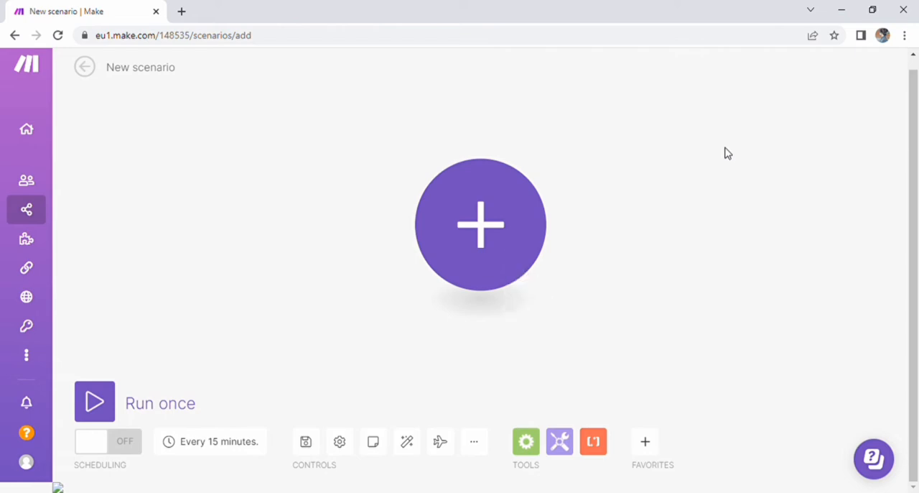
mouse_move(517, 287)
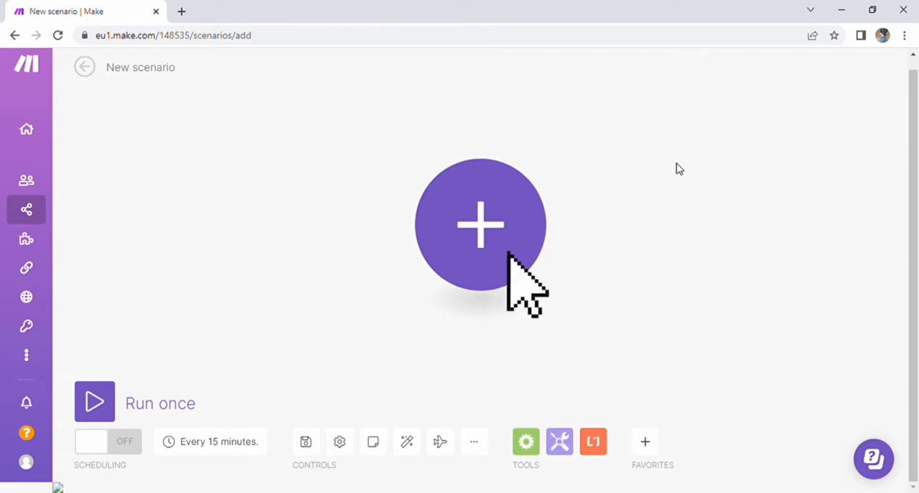
Step: List the first-module apps matching 'recording', such as Aircall, RingCentral and Zoom
left_click(480, 224)
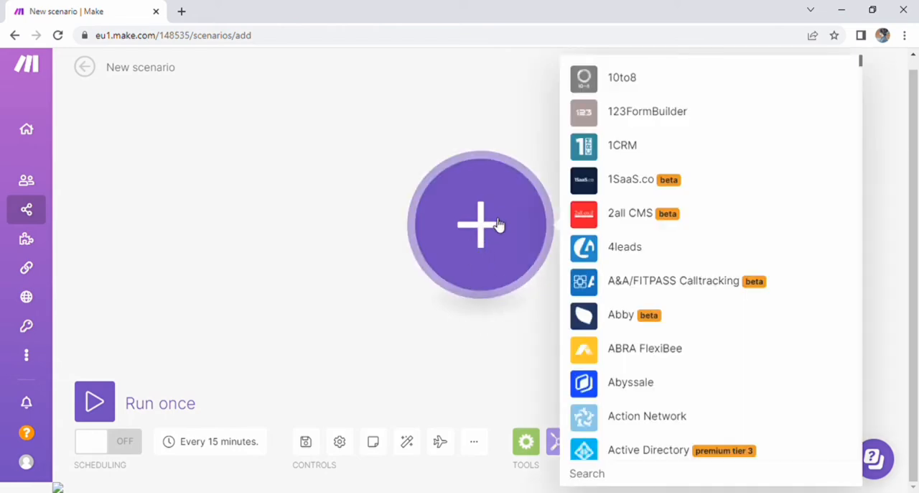
mouse_move(672, 172)
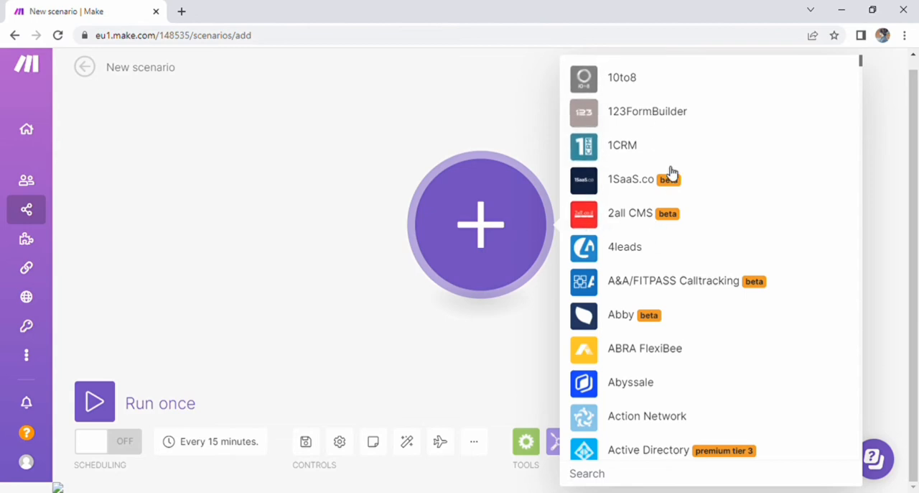
mouse_move(865, 230)
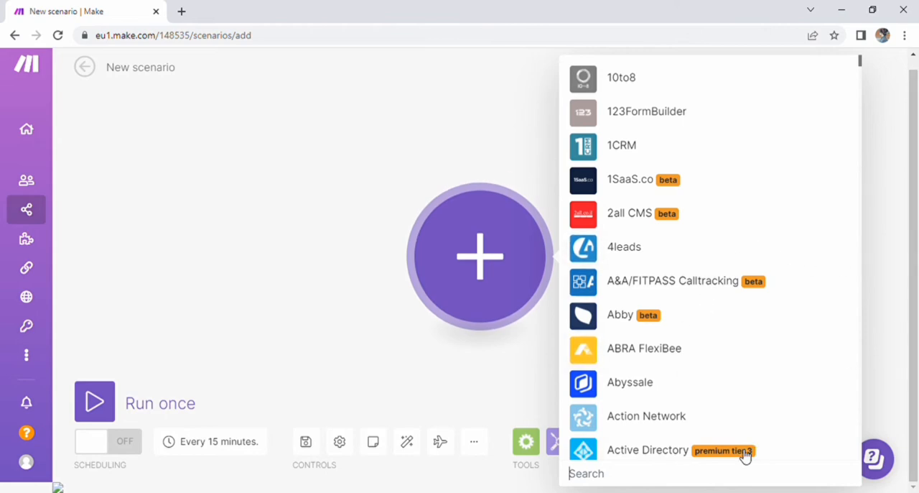
type("re")
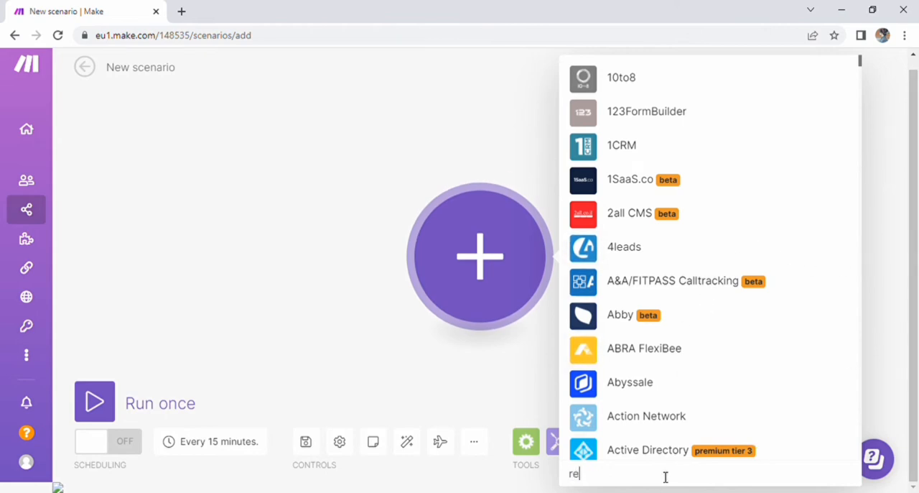
type("cor")
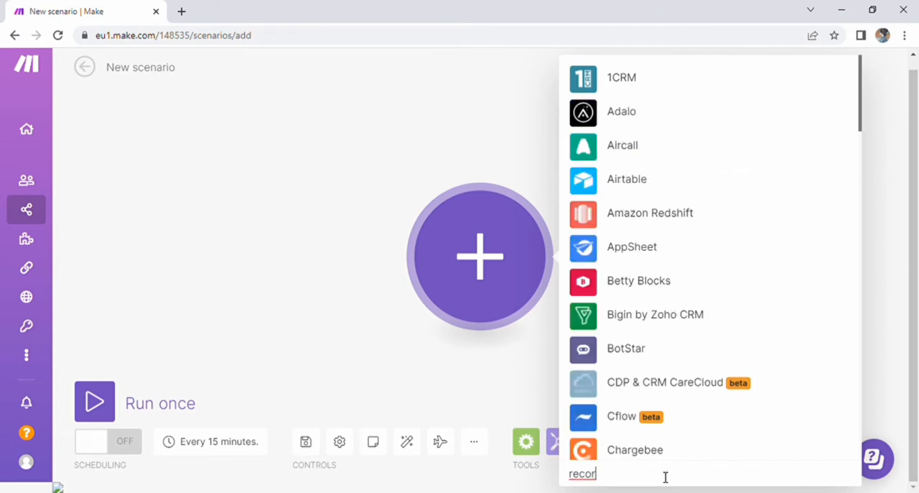
type("d")
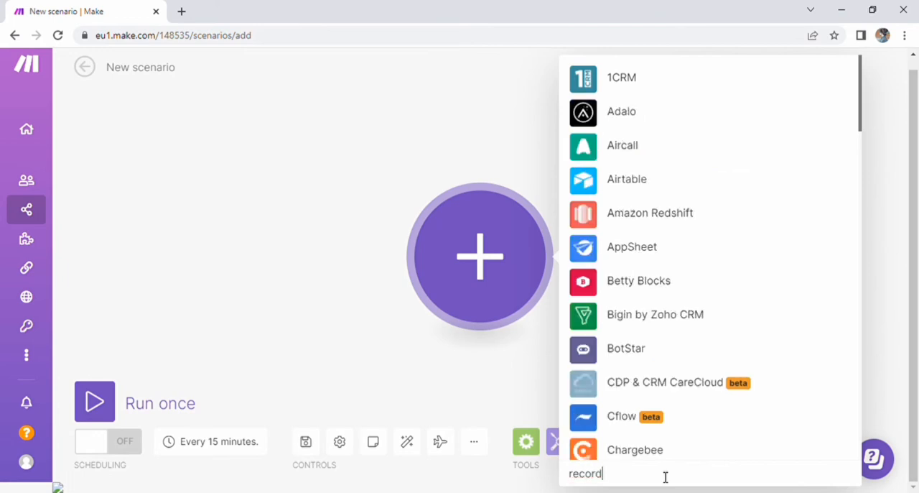
type("ing")
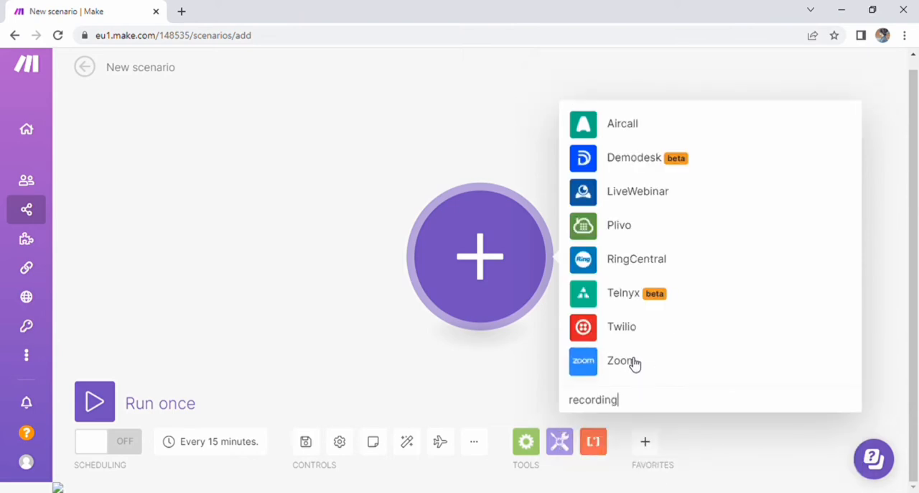
Step: Add a Zoom Watch Meetings trigger as the scenario's first module
left_click(620, 359)
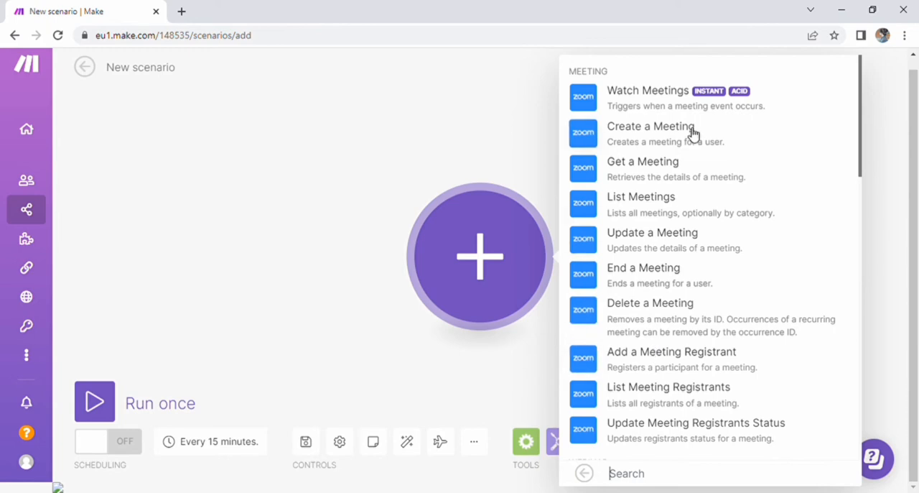
mouse_move(653, 126)
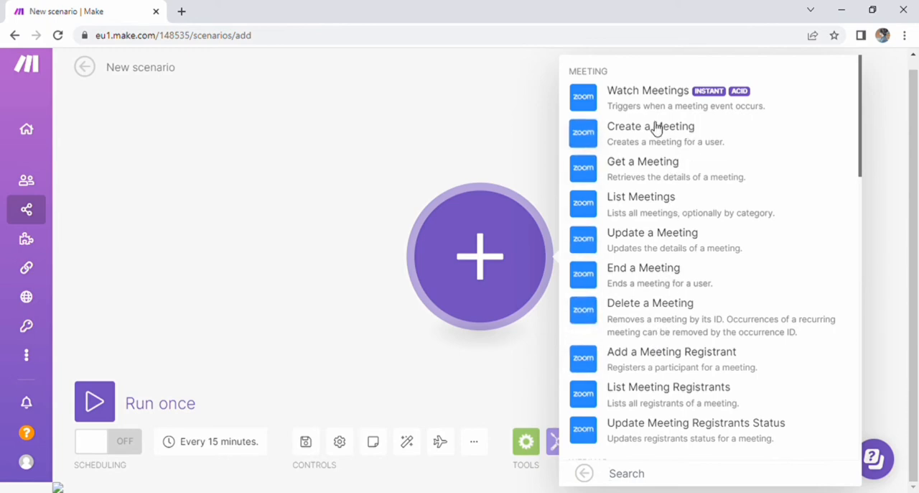
left_click(646, 90)
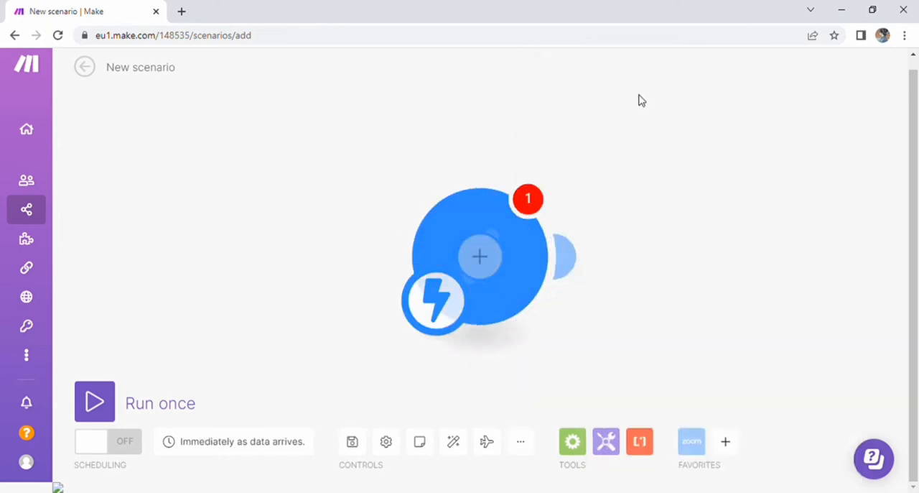
left_click(479, 256)
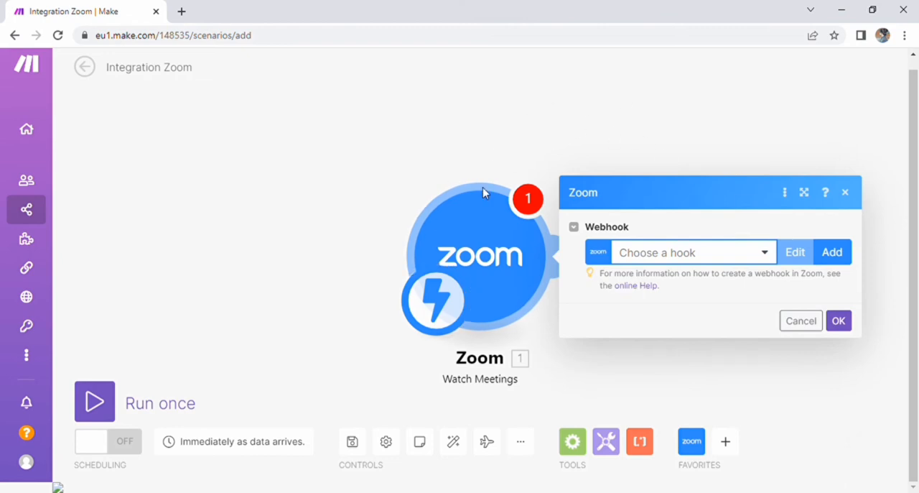
mouse_move(634, 200)
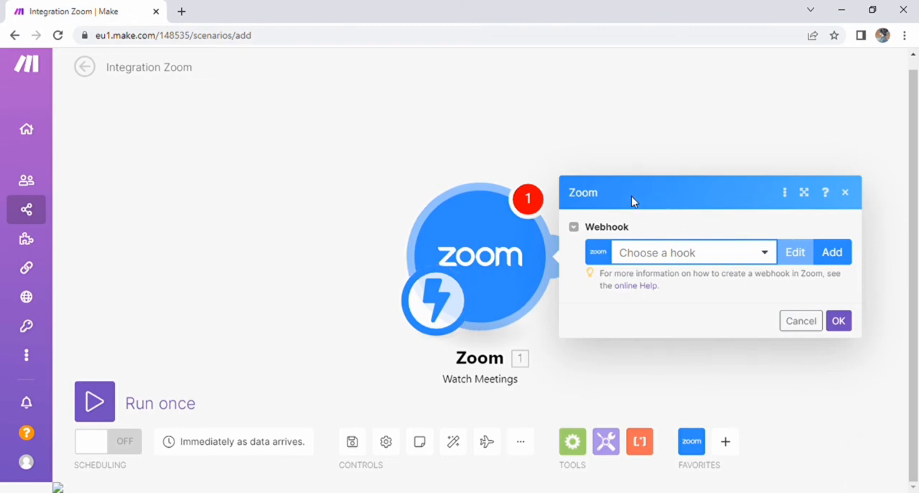
mouse_move(604, 347)
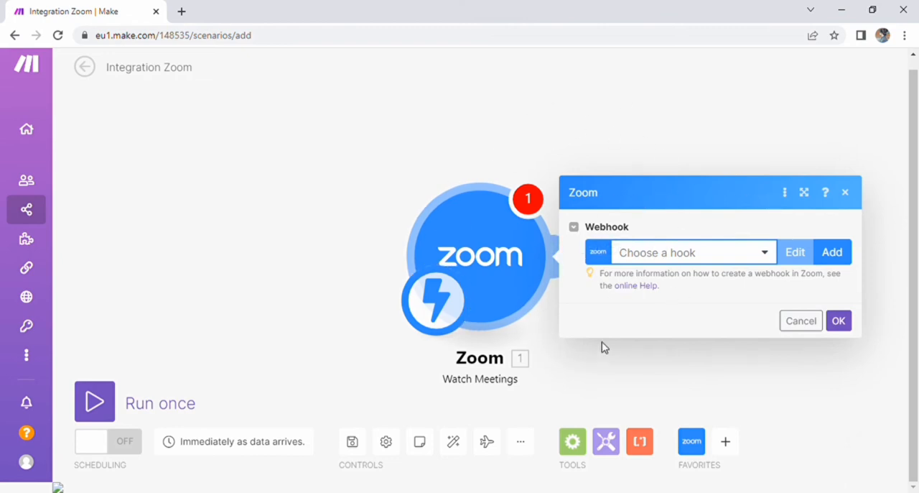
mouse_move(609, 347)
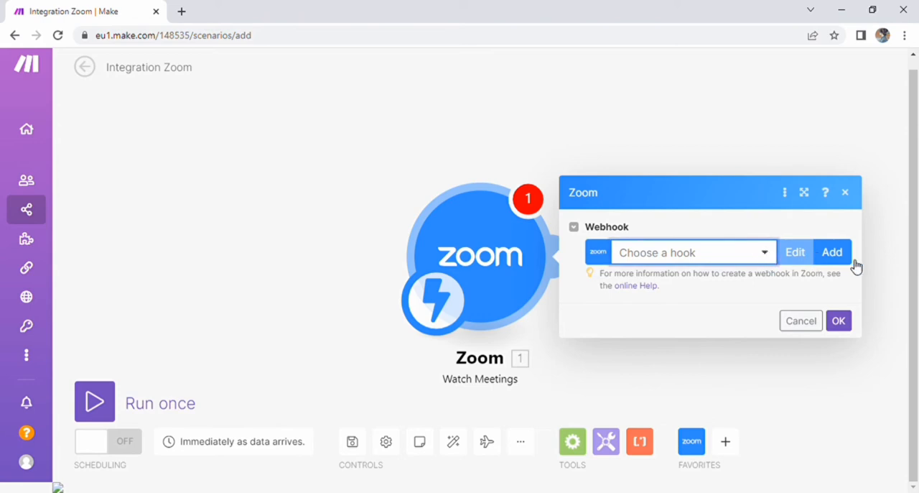
Step: Begin a new webhook named 'my first zoom meeting'
left_click(832, 252)
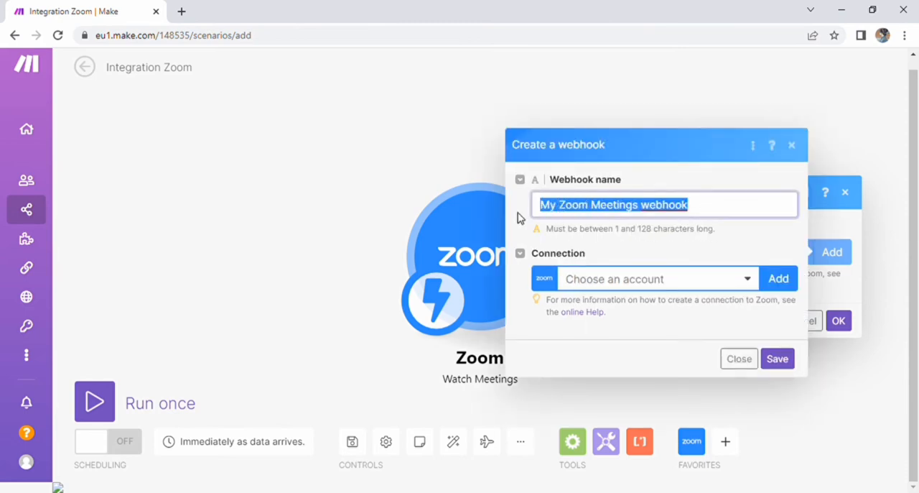
type("my fir")
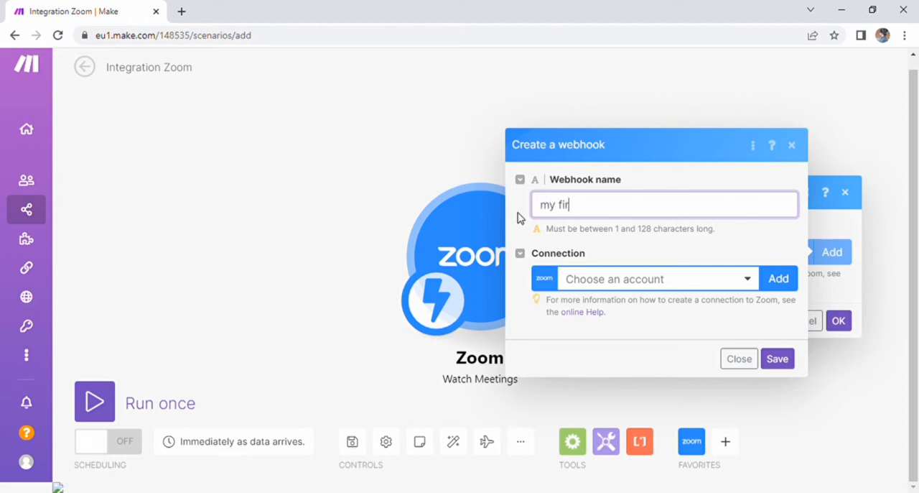
type("st zoom")
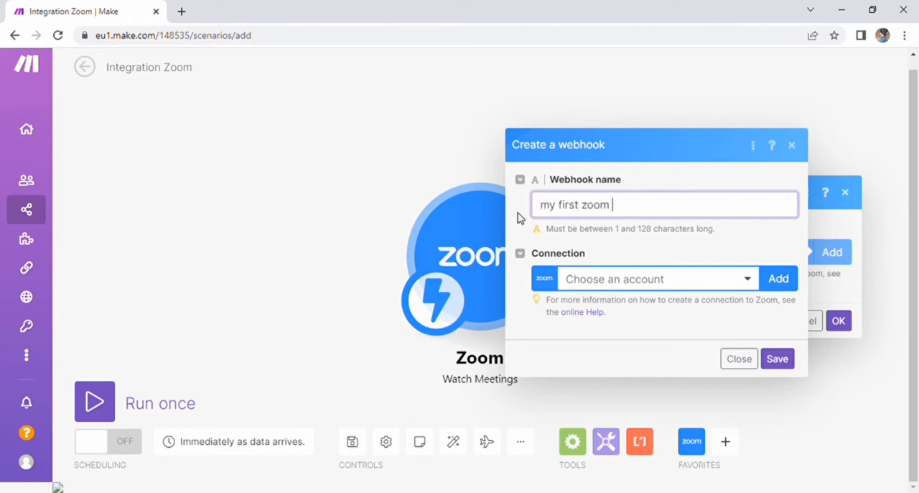
type("me")
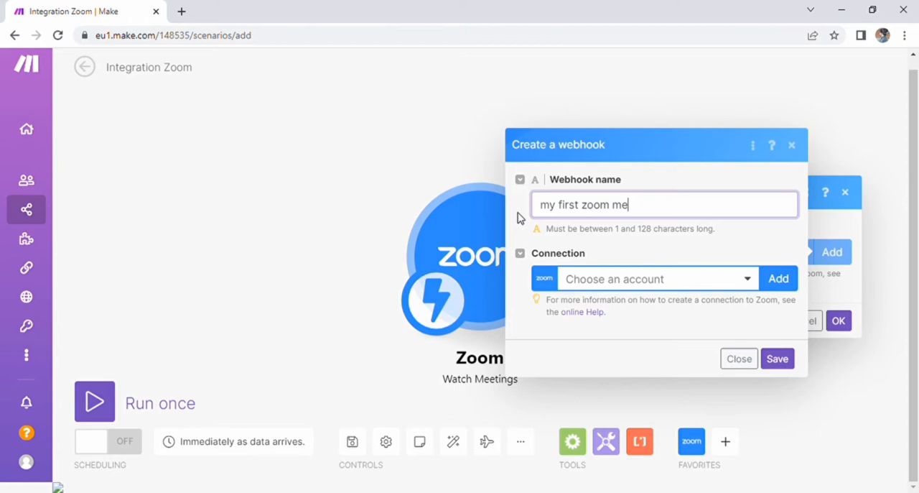
type("ee")
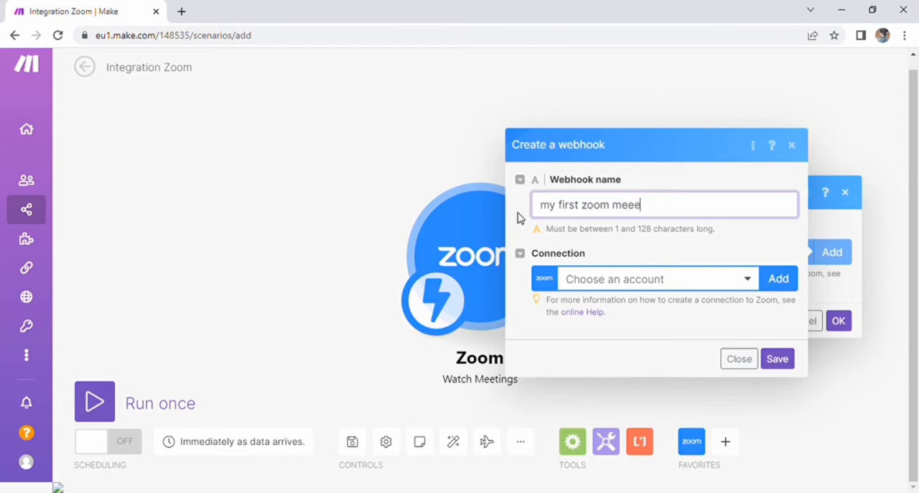
key("Backspace")
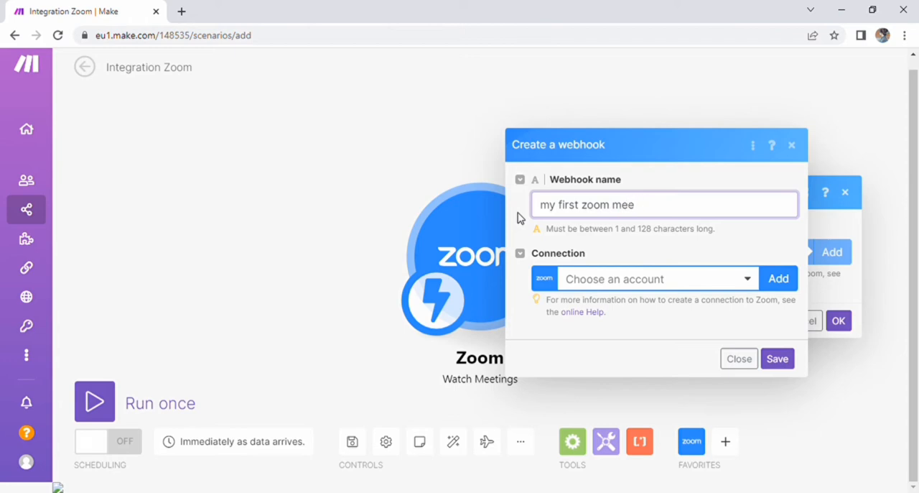
type("ting")
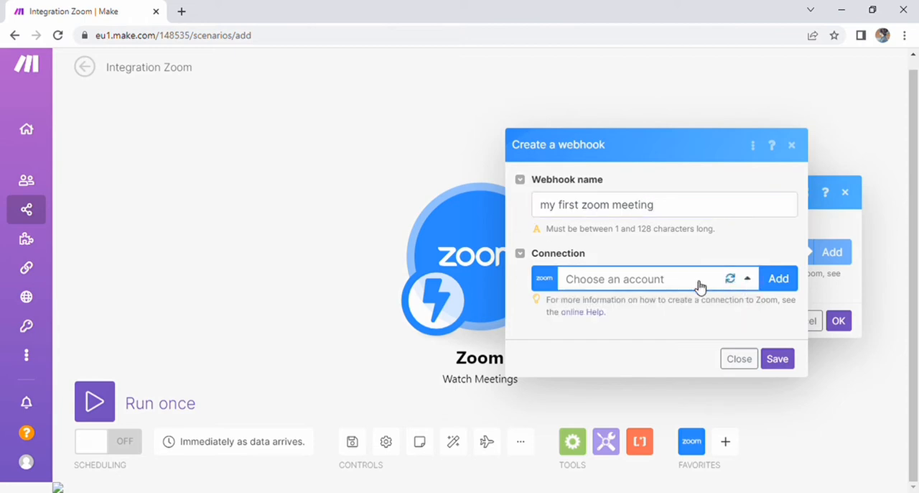
Step: Connect a Zoom account, tick the meeting deleted, started and ended events, and save the webhook
left_click(779, 278)
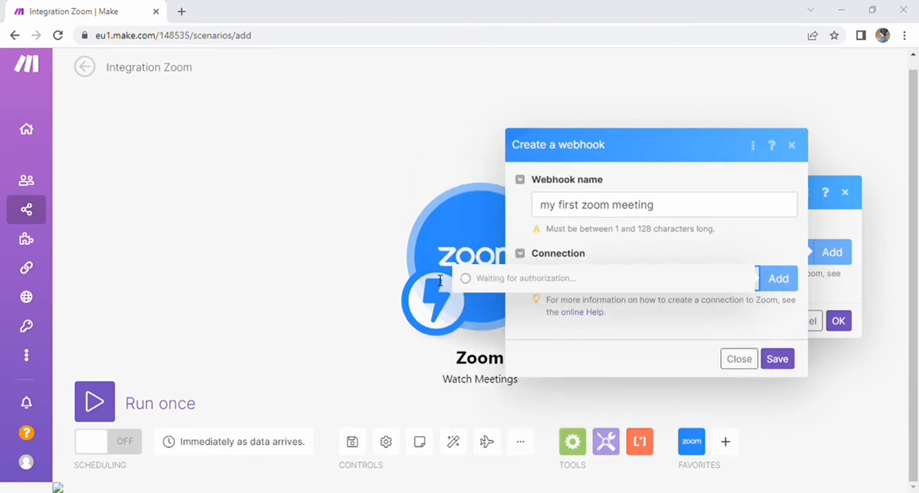
mouse_move(643, 276)
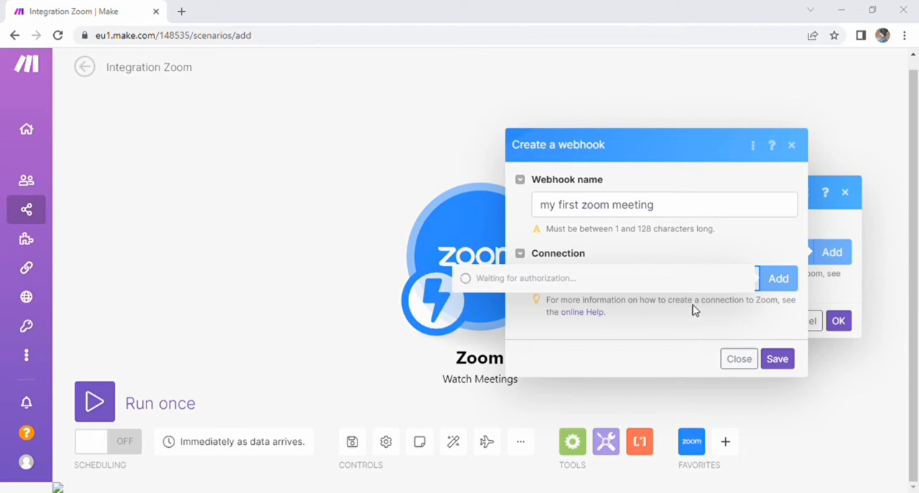
mouse_move(359, 227)
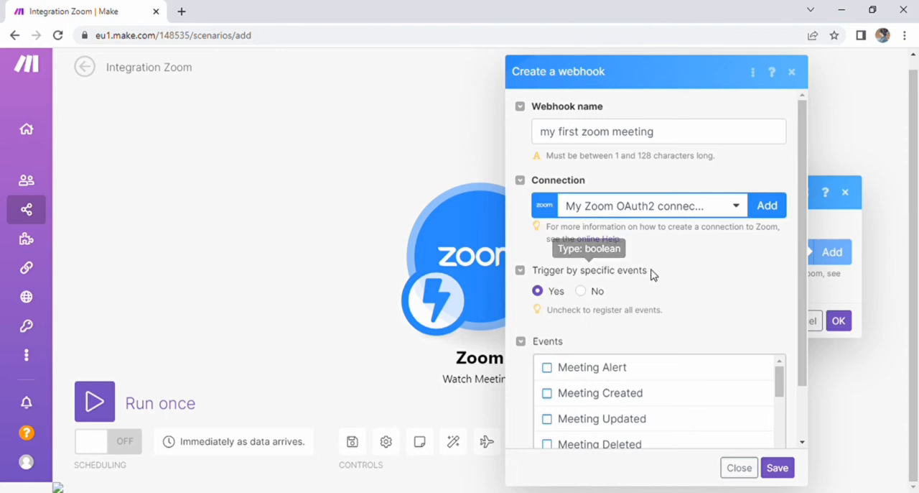
mouse_move(727, 324)
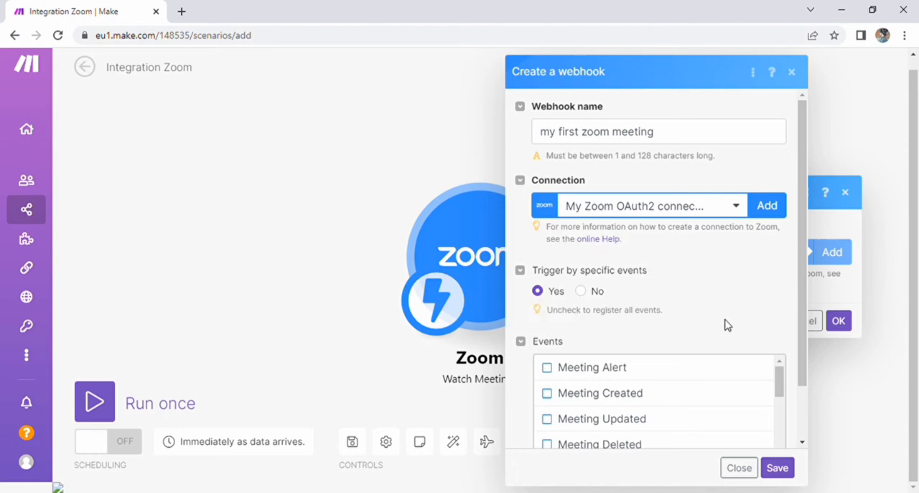
scroll("down", 3)
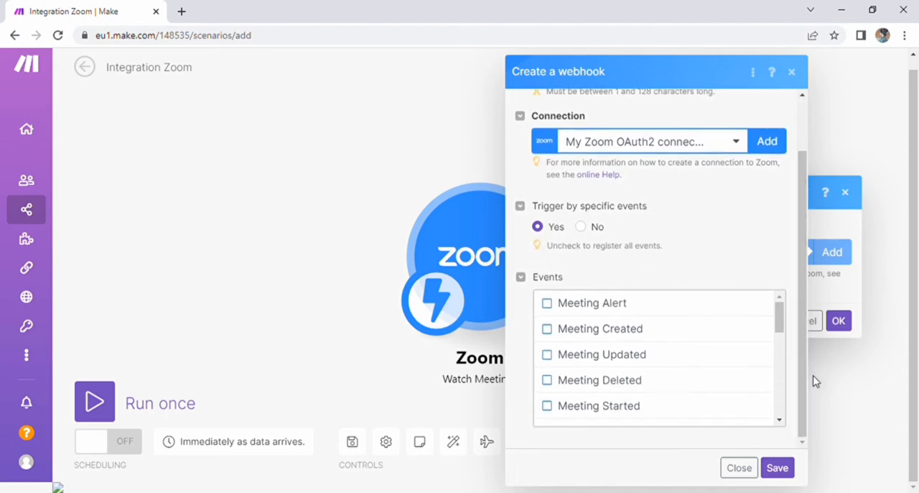
mouse_move(781, 321)
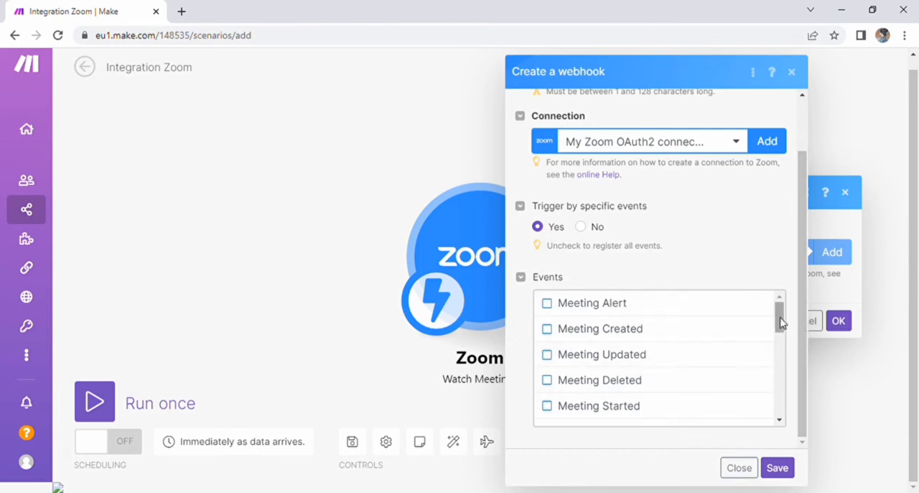
scroll("down", 3)
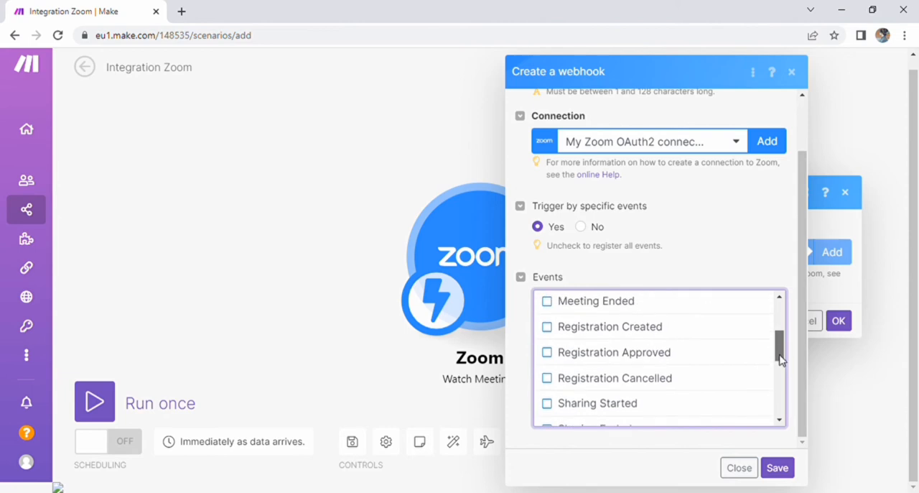
scroll("up", 3)
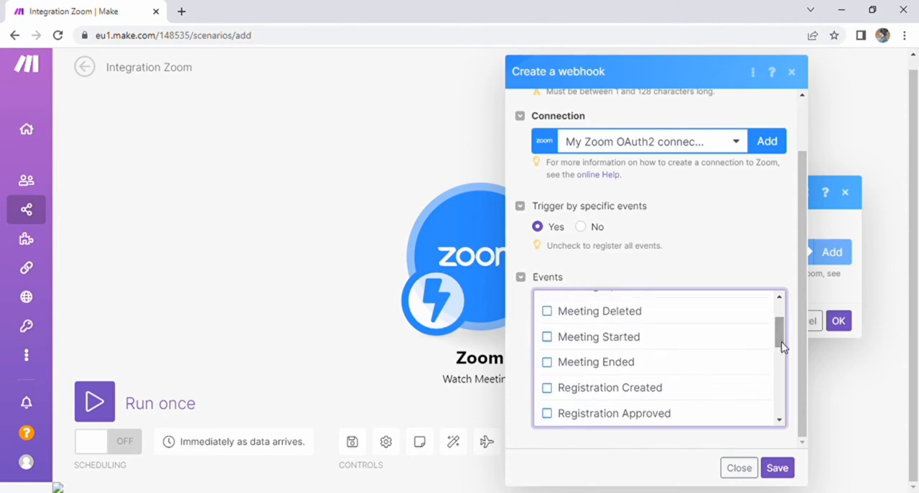
left_click(547, 362)
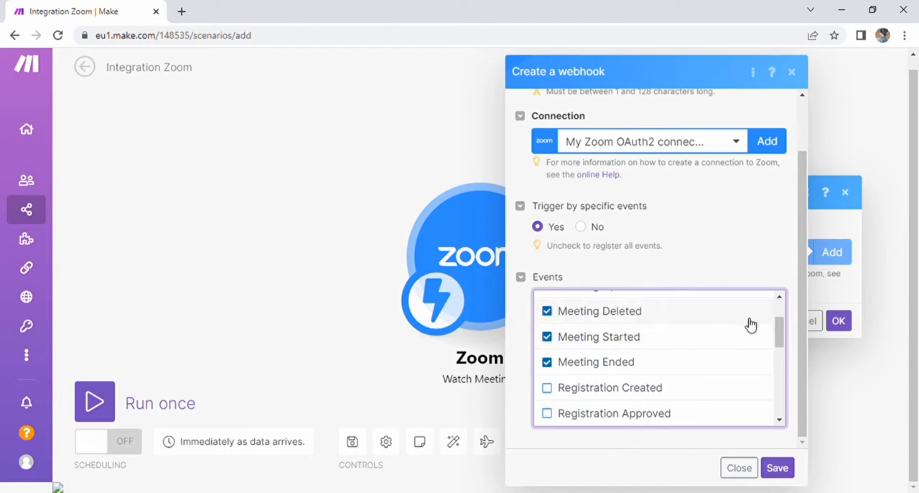
scroll("up", 3)
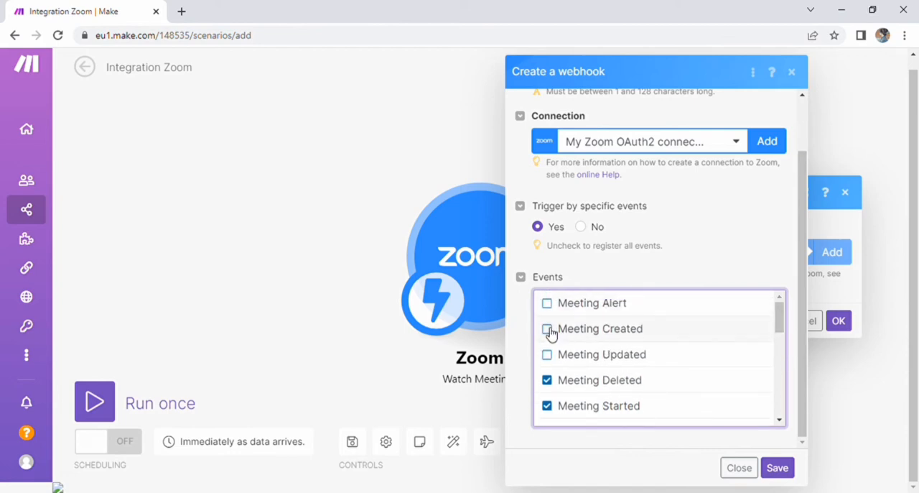
left_click(776, 467)
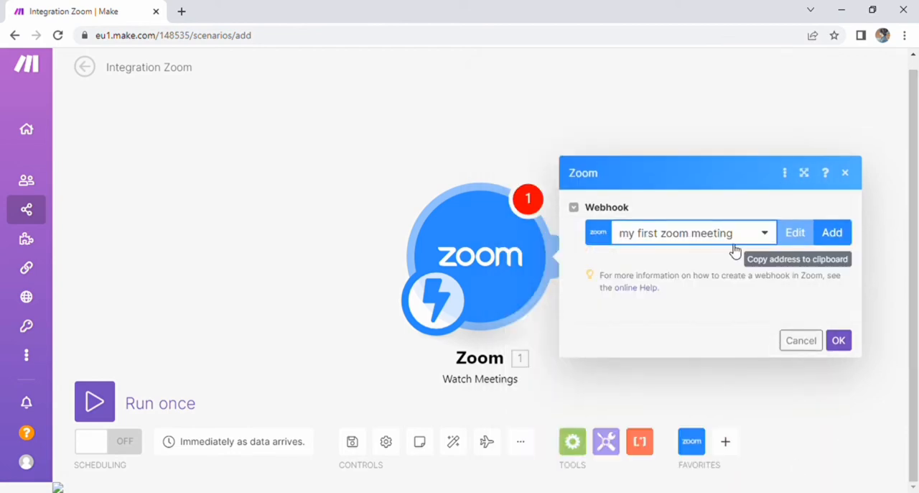
mouse_move(540, 265)
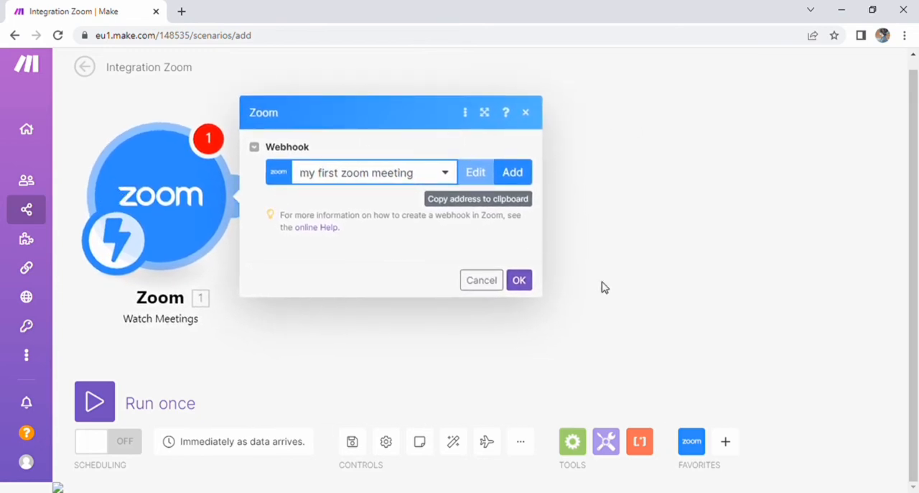
Step: Confirm the Zoom Watch Meetings settings with the new webhook selected
left_click(519, 280)
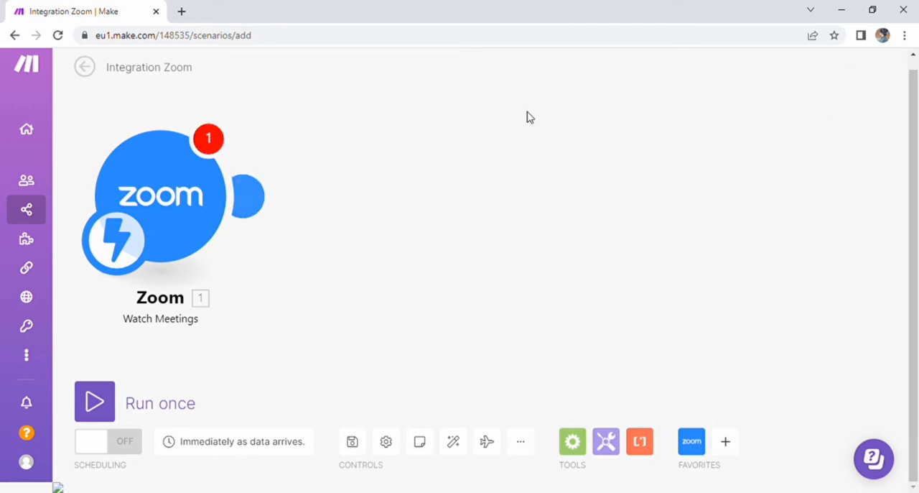
mouse_move(244, 195)
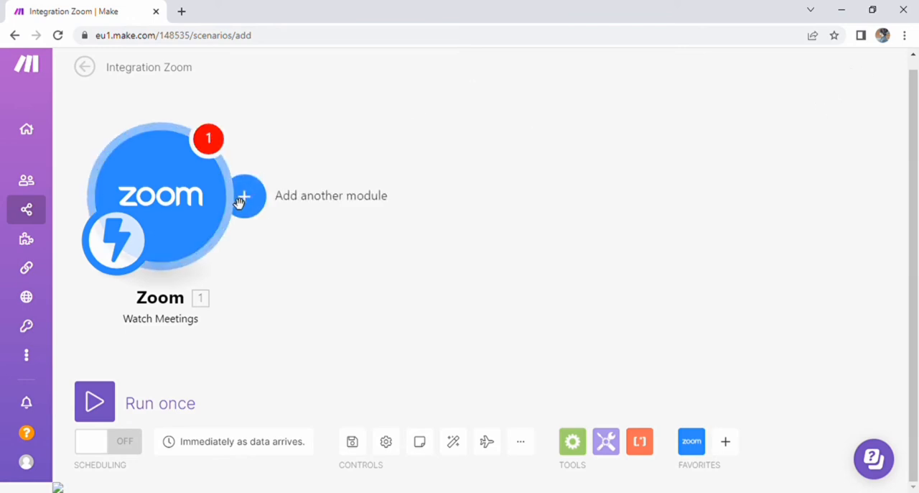
Step: Add a Gmail Create a draft module after the Zoom trigger, finding Gmail via app search
left_click(244, 196)
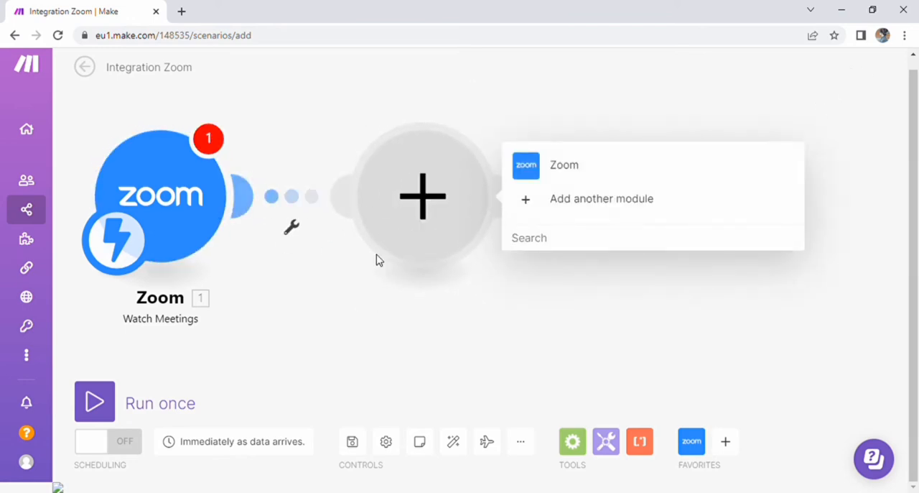
left_click(600, 198)
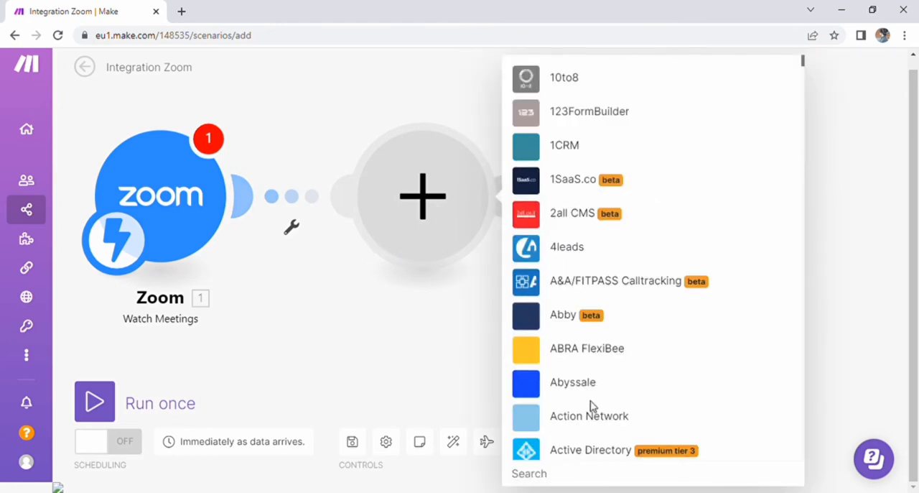
type("email")
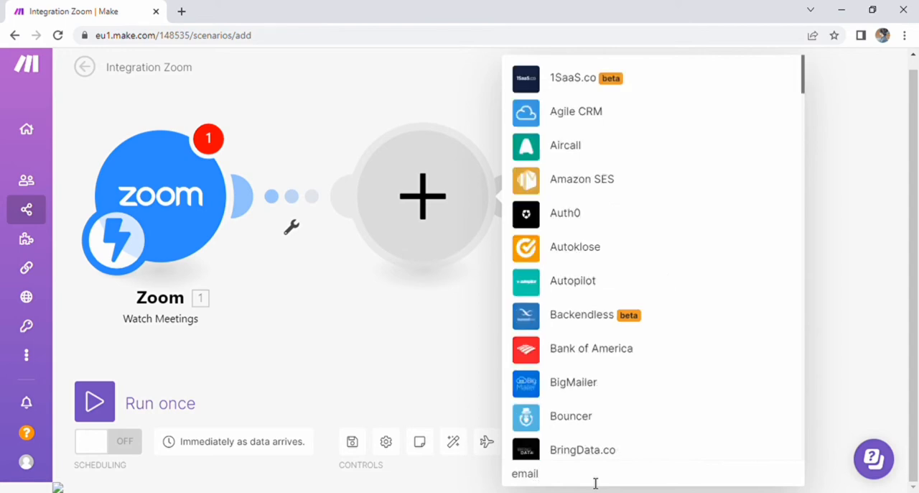
left_click(524, 473)
type("gms")
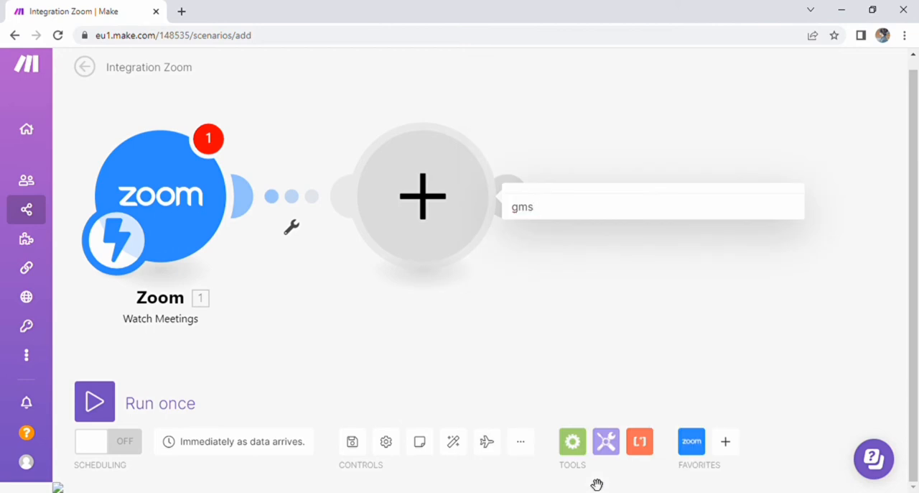
type("gmail")
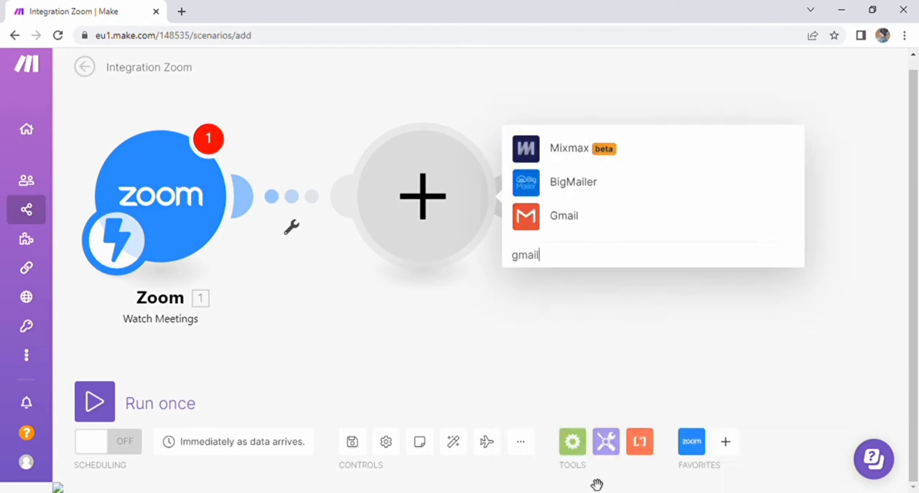
mouse_move(575, 218)
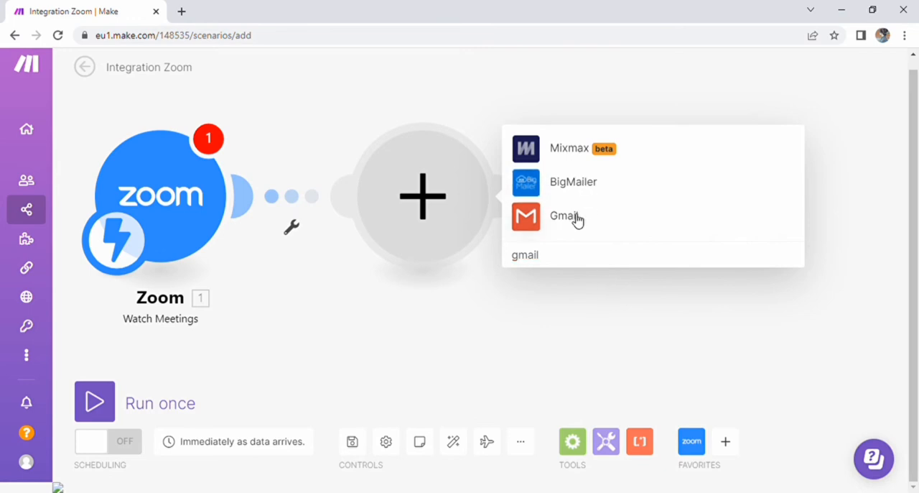
left_click(563, 215)
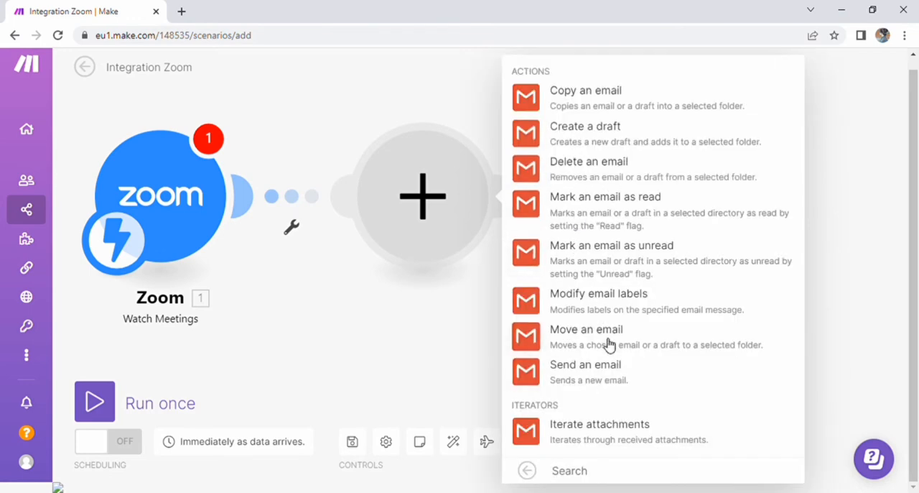
left_click(584, 126)
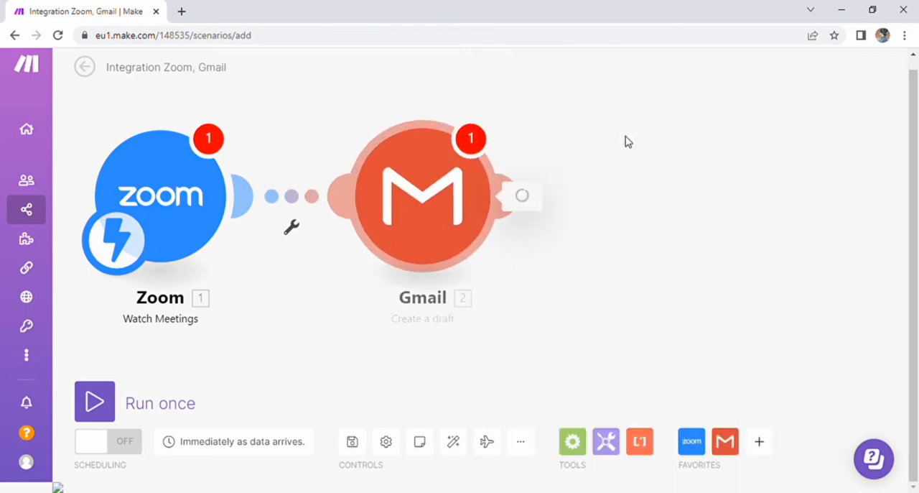
Step: Add a Google connection for the Gmail Create a draft module, dismissing the restricted-scopes error
left_click(422, 195)
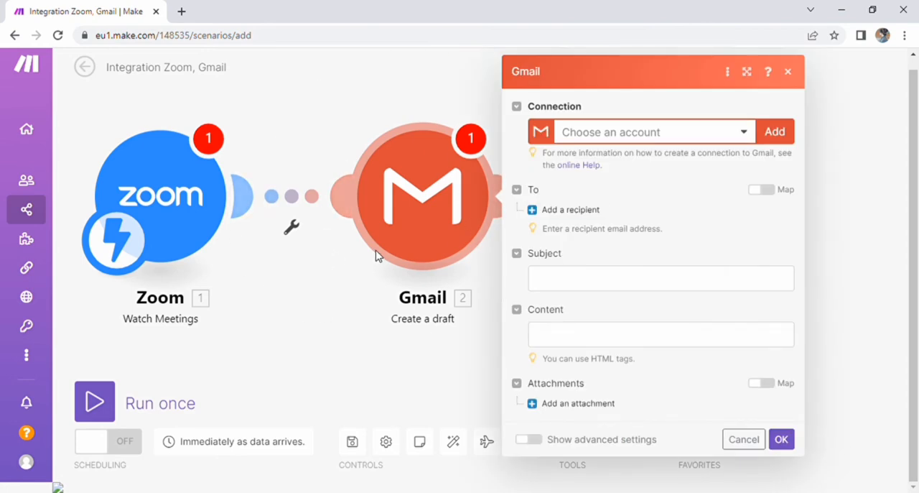
mouse_move(654, 149)
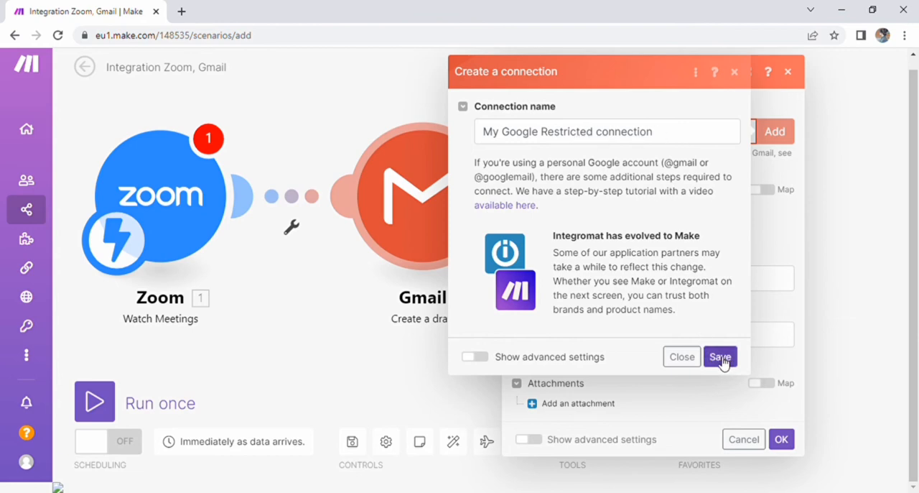
left_click(719, 356)
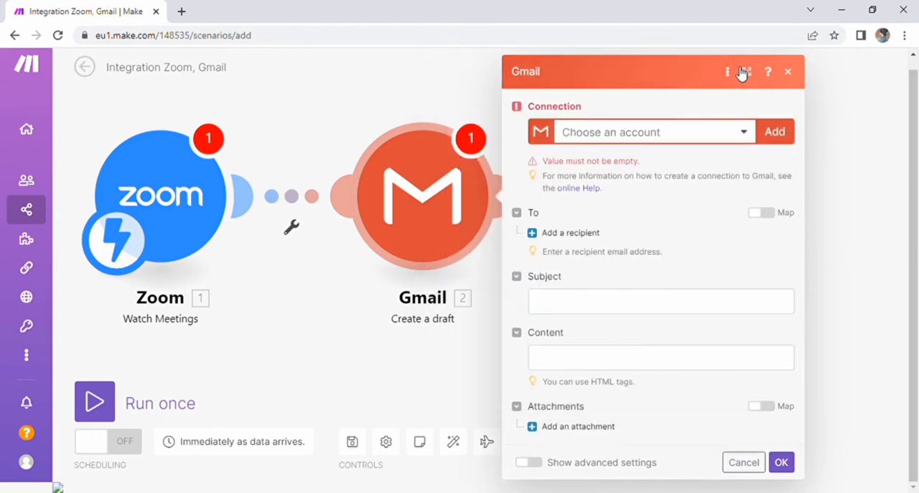
mouse_move(741, 184)
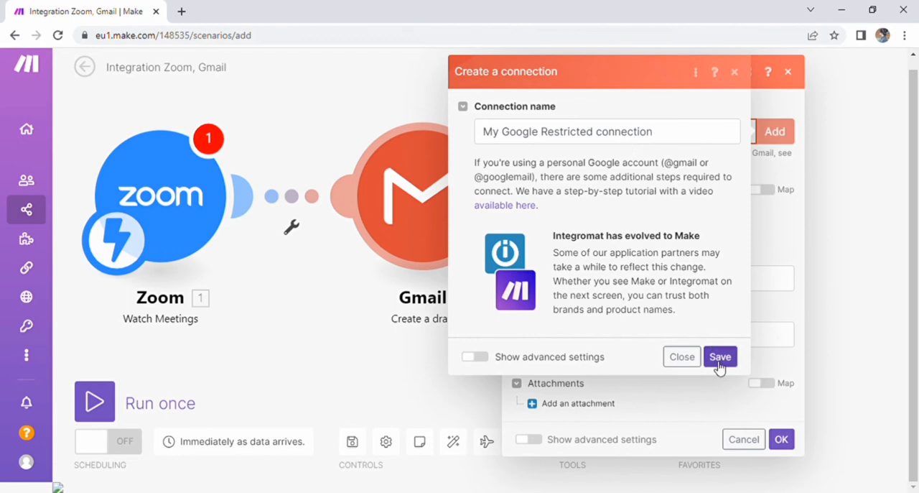
left_click(719, 356)
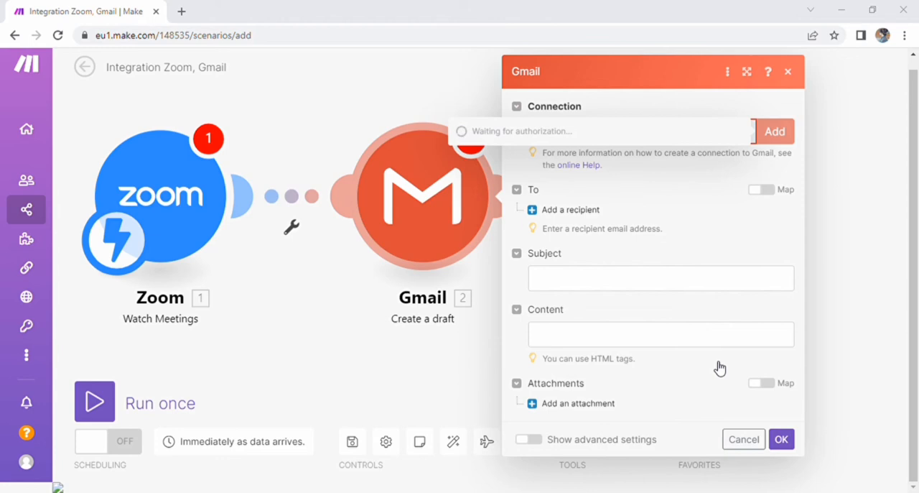
mouse_move(401, 228)
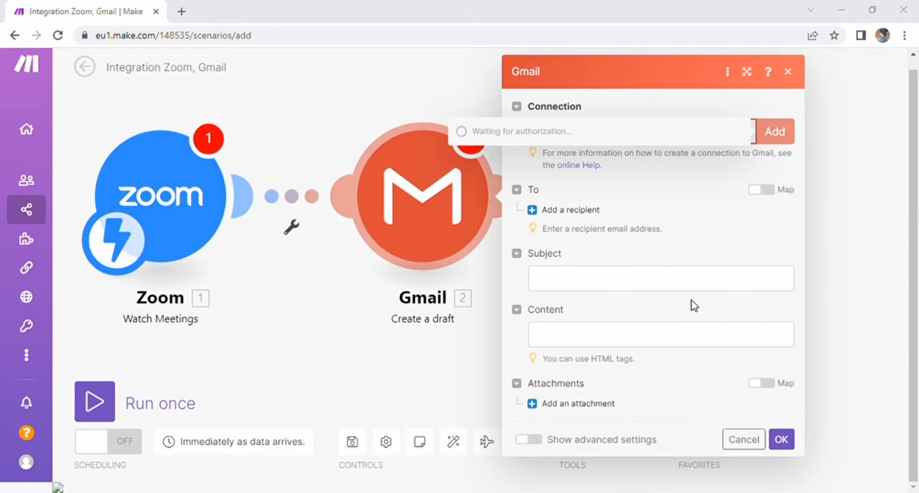
mouse_move(432, 408)
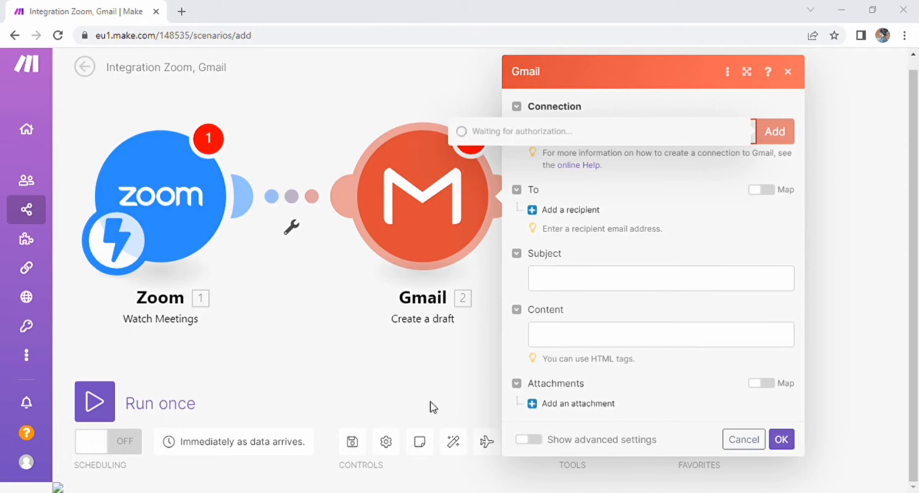
mouse_move(427, 402)
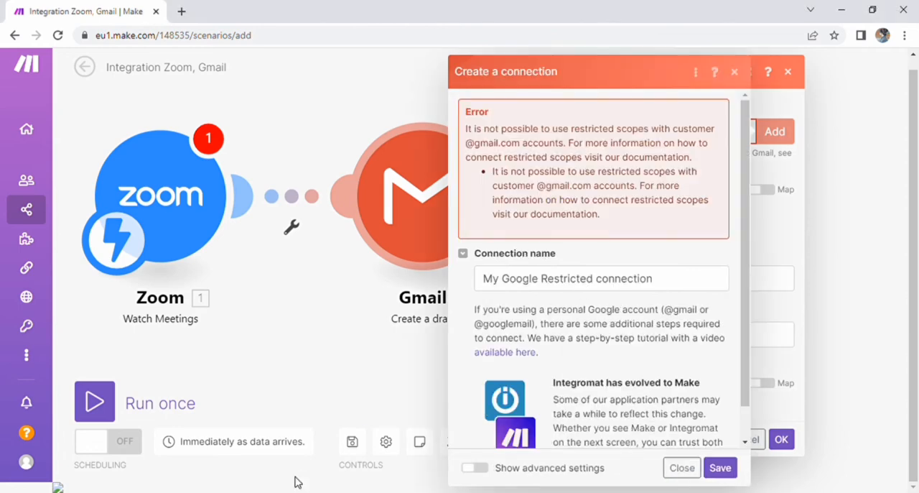
left_click(718, 467)
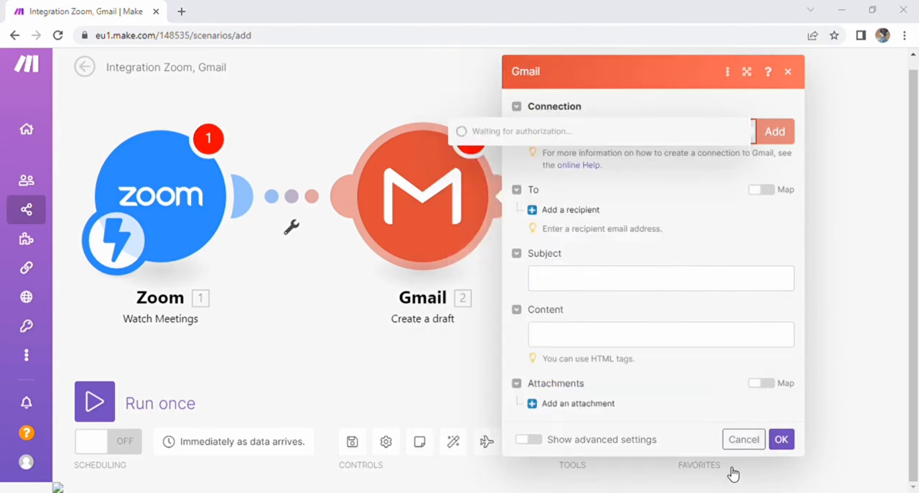
mouse_move(413, 334)
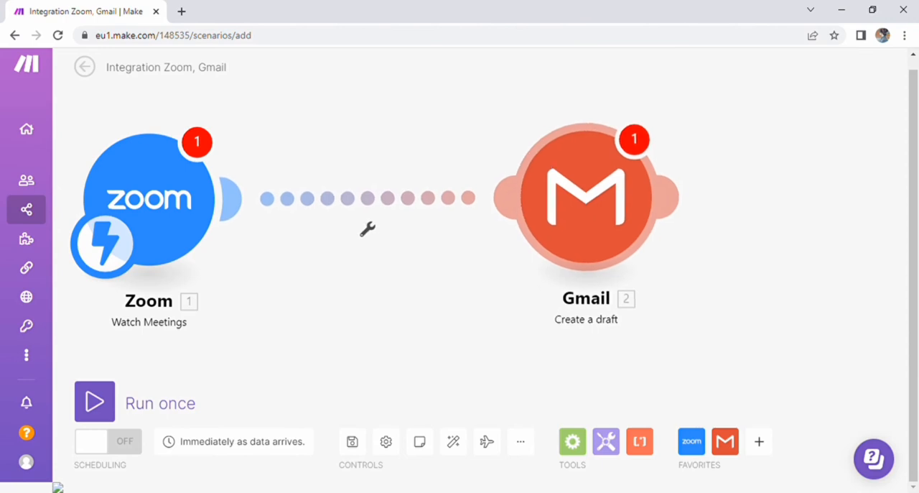
Step: Browse the Zoom meeting Object fields mappable into the Gmail draft's Subject
left_click(586, 198)
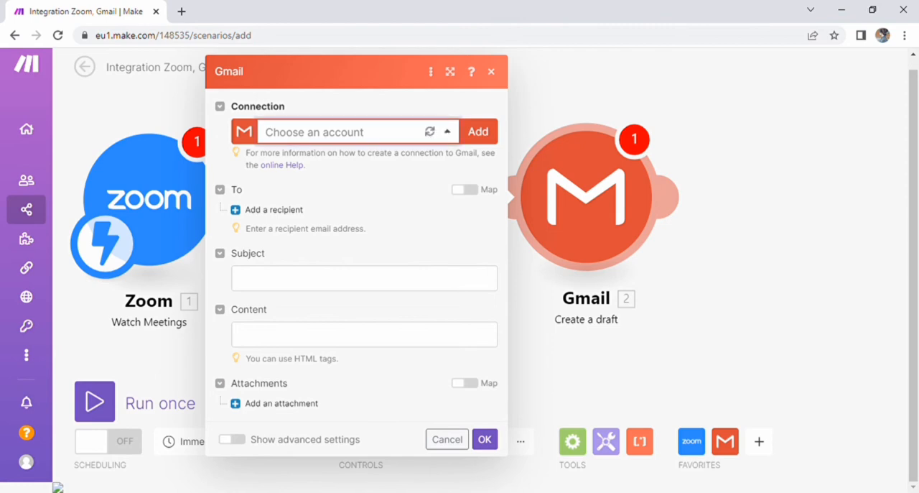
left_click(363, 300)
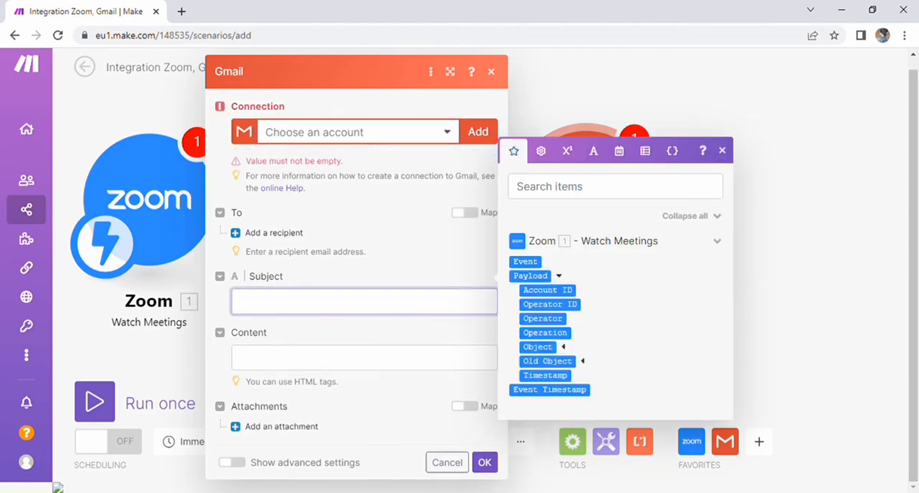
left_click(537, 265)
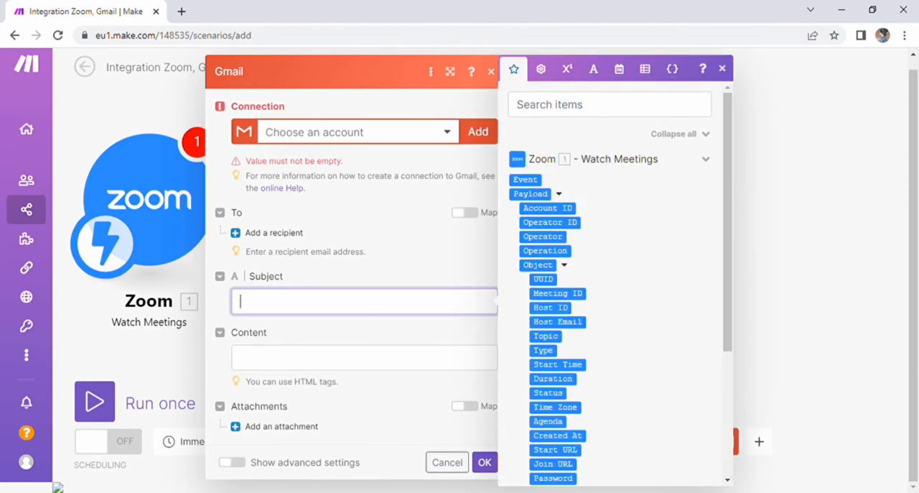
scroll("down", 3)
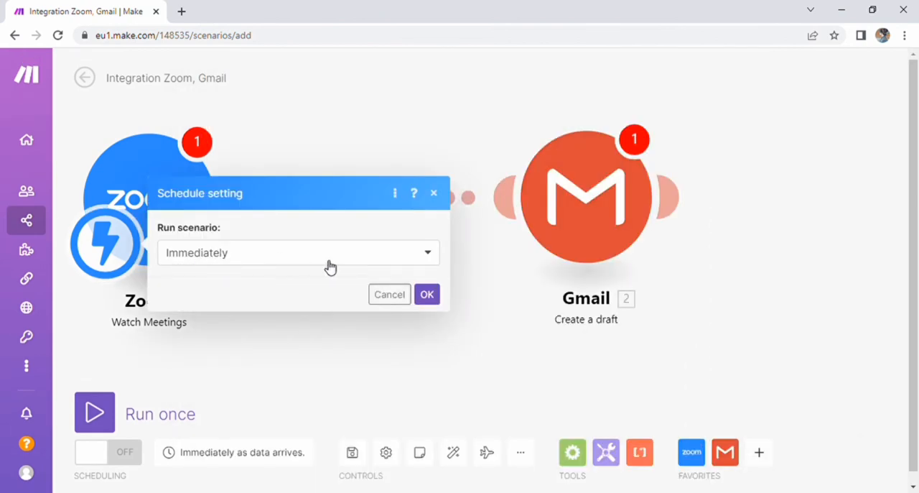
Step: Schedule the scenario Every day at 08:15 with advanced start and end dates
left_click(298, 251)
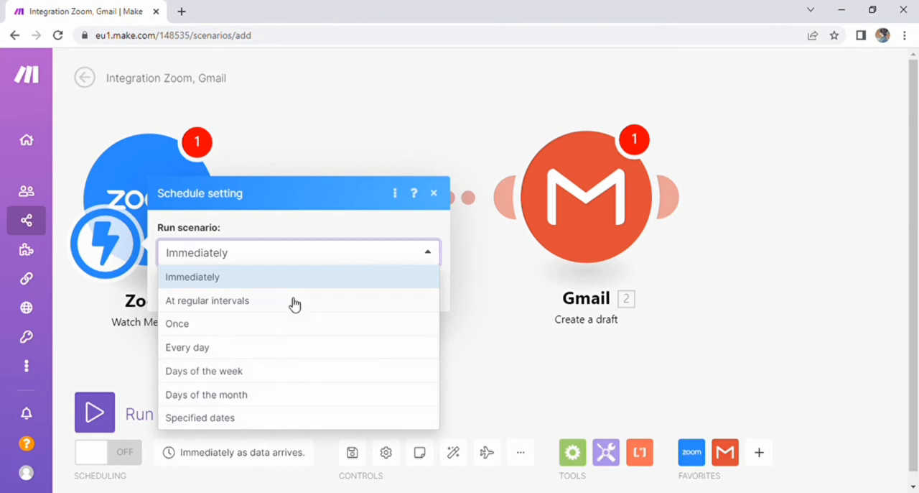
mouse_move(262, 344)
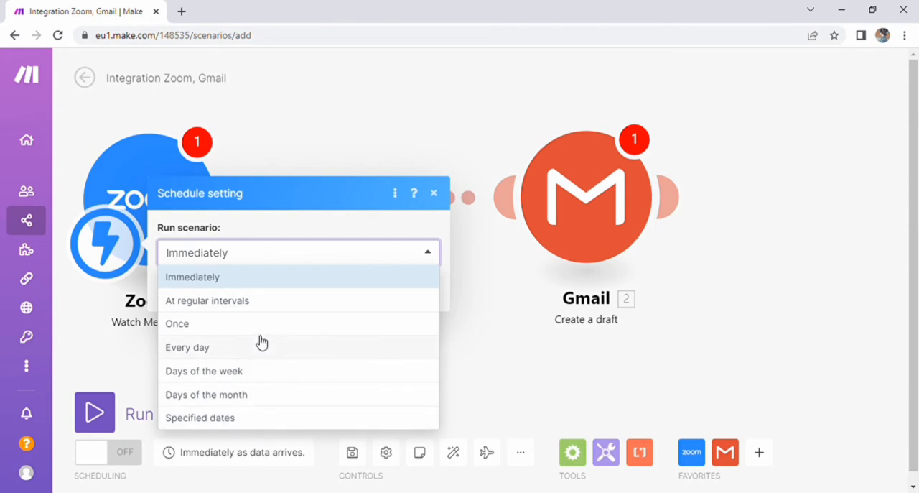
left_click(186, 348)
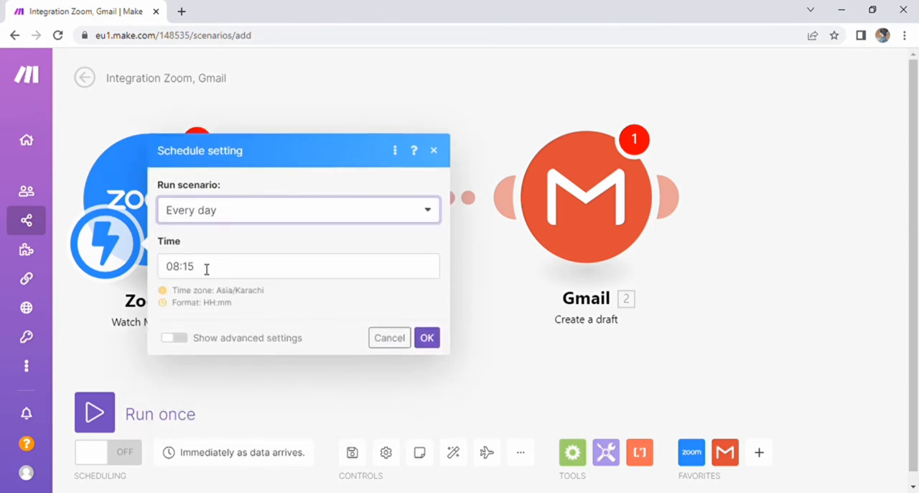
left_click(172, 337)
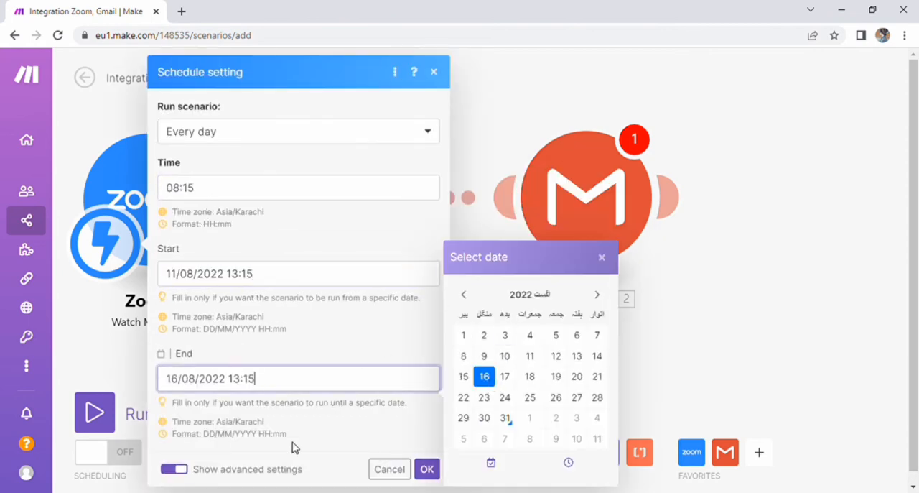
left_click(426, 469)
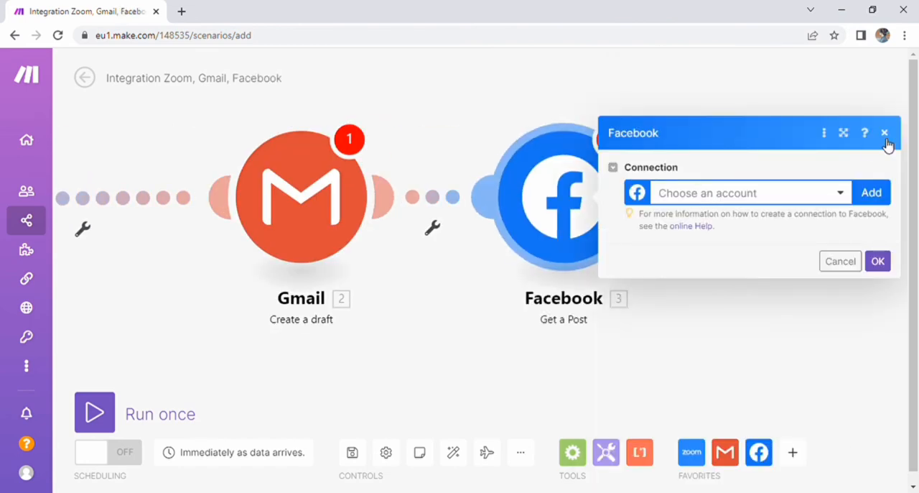
Step: Close the Facebook Get a Post settings and reopen the schedule, still running immediately
left_click(884, 132)
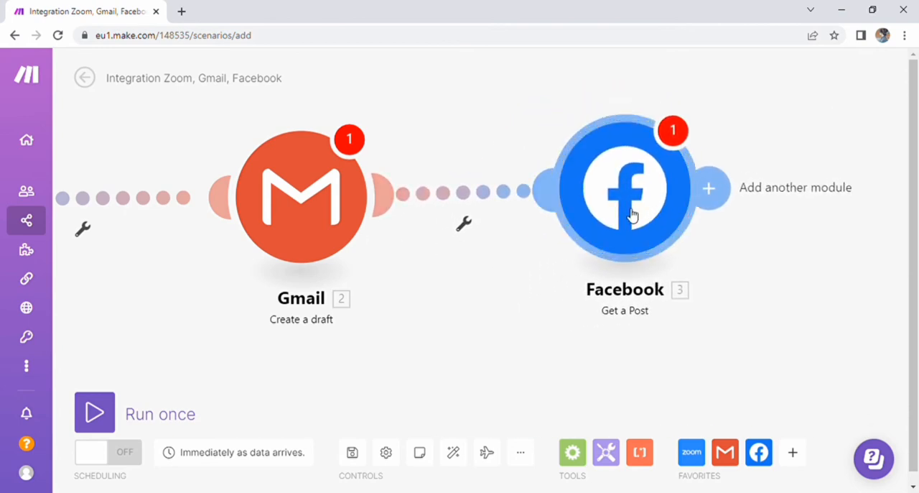
mouse_move(532, 359)
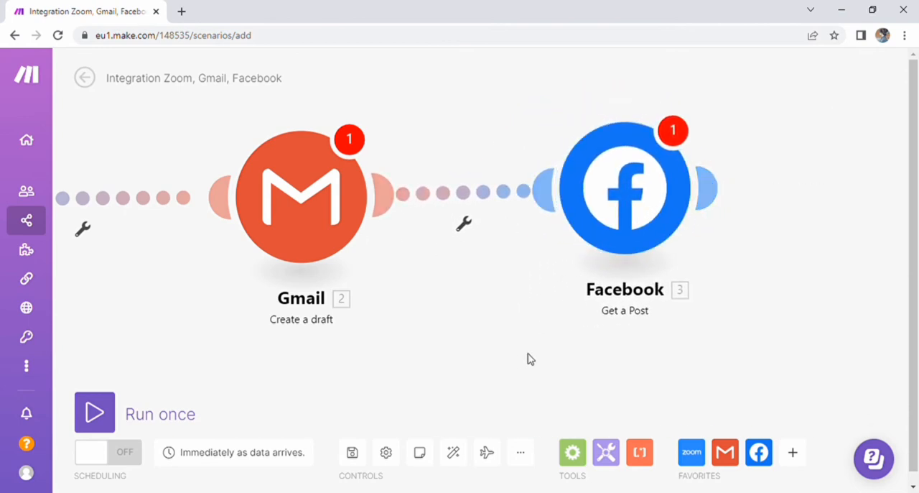
mouse_move(199, 456)
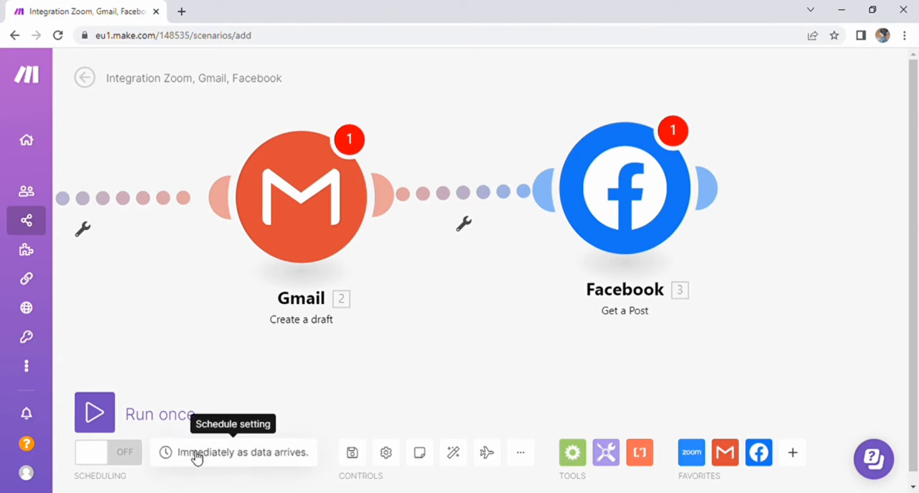
left_click(233, 451)
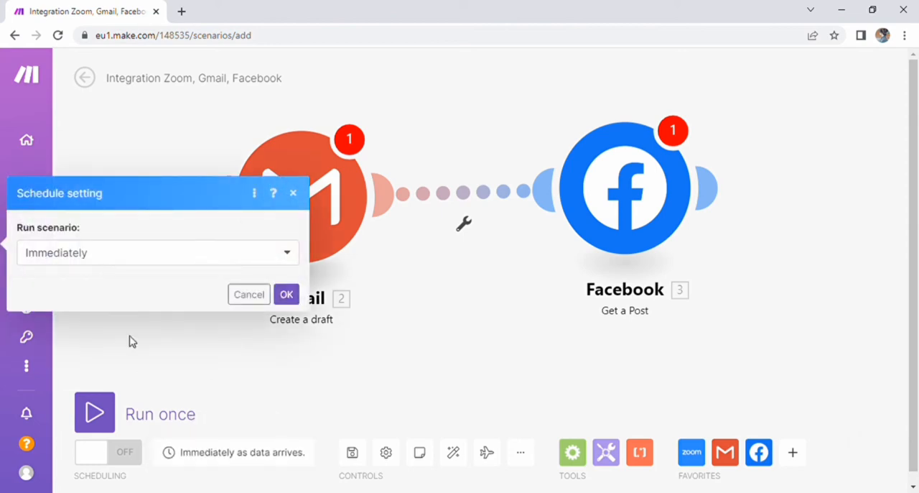
mouse_move(353, 452)
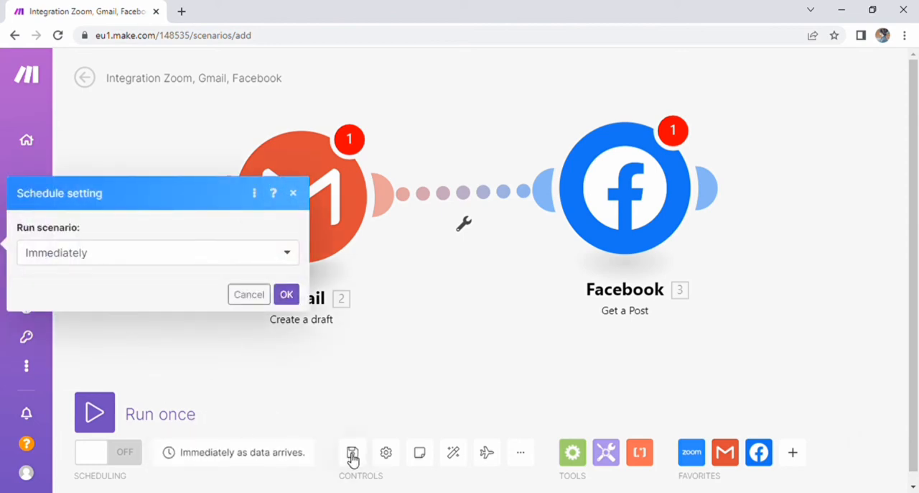
mouse_move(353, 453)
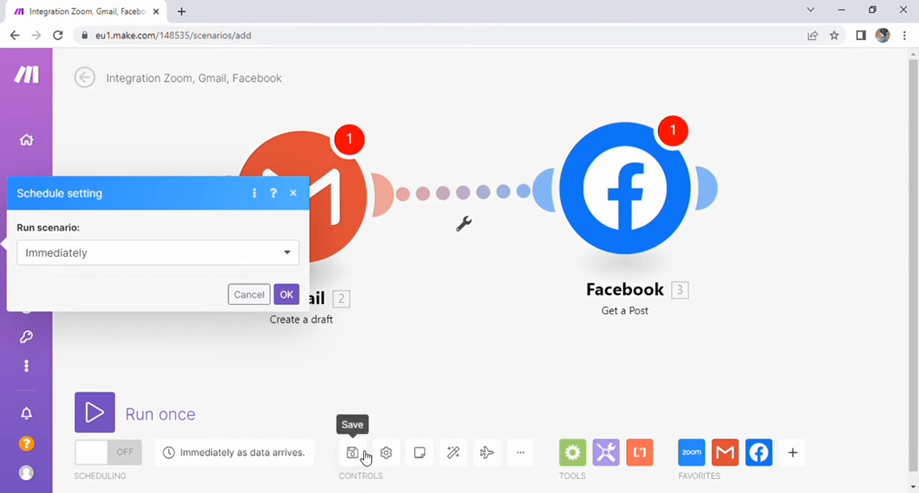
mouse_move(387, 453)
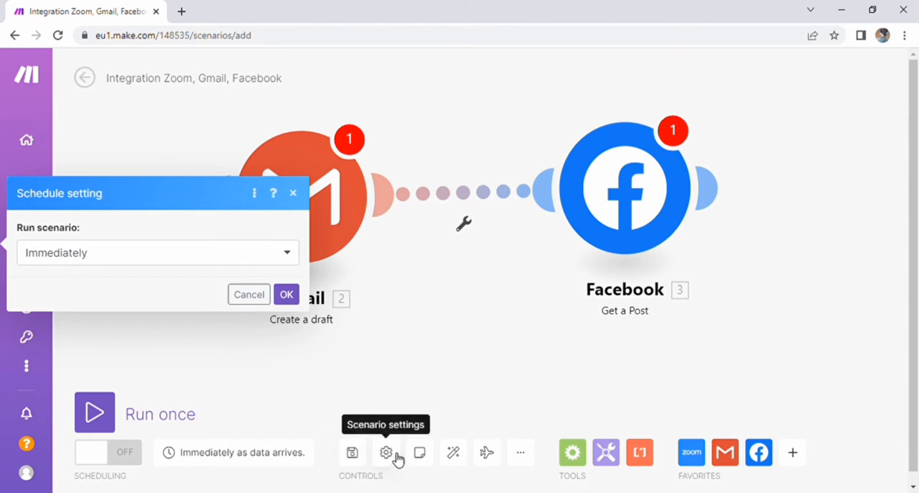
Step: Review the scenario's advanced settings, then auto-align the Zoom, Gmail and Facebook modules
left_click(385, 451)
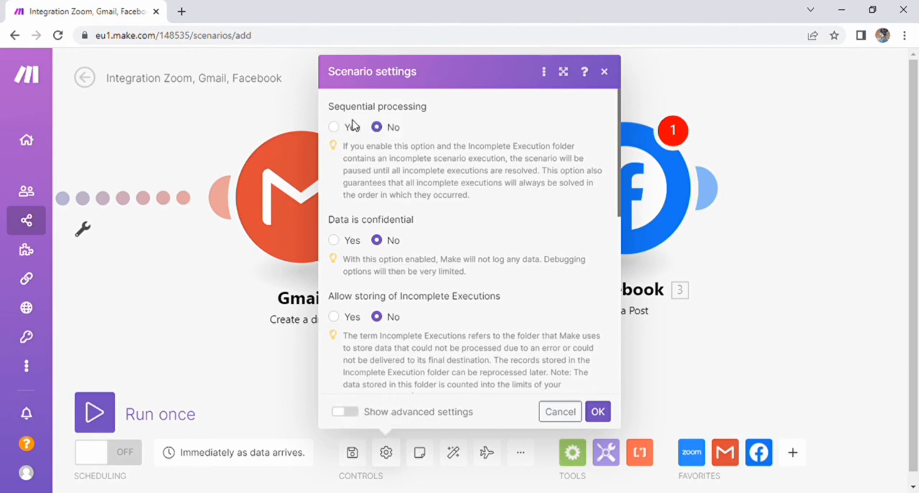
left_click(344, 411)
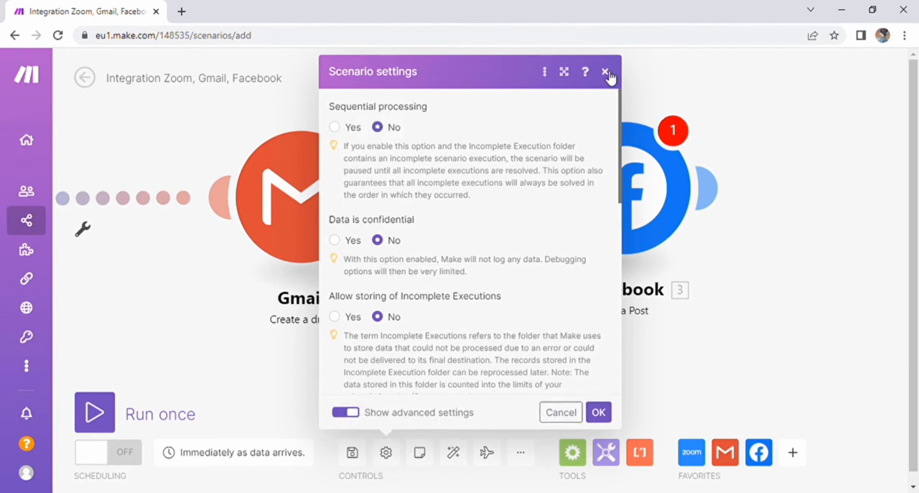
left_click(608, 72)
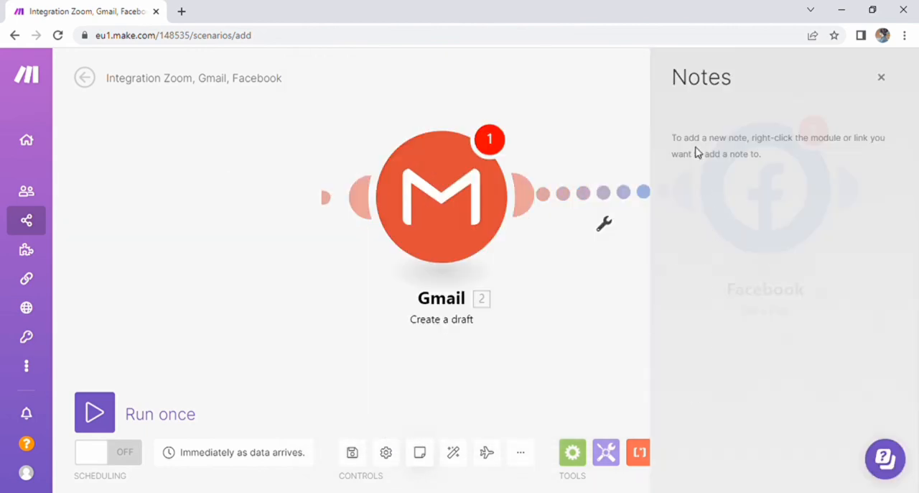
mouse_move(802, 180)
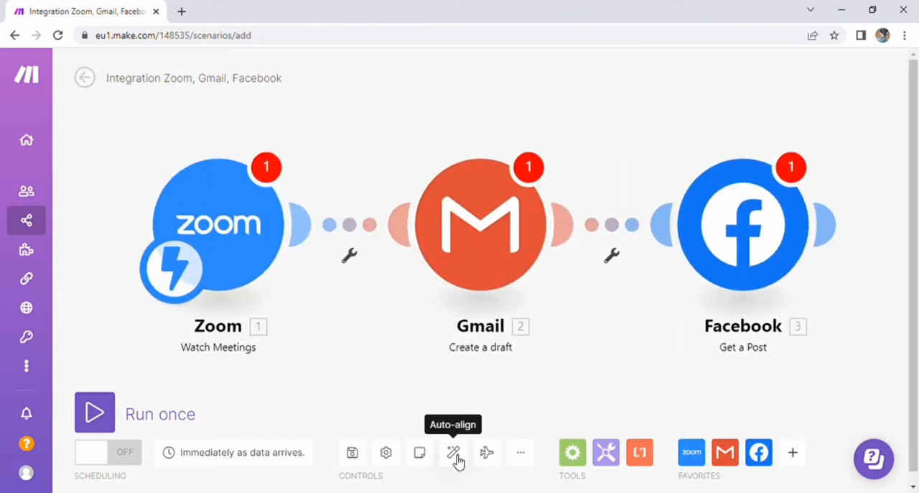
left_click(454, 451)
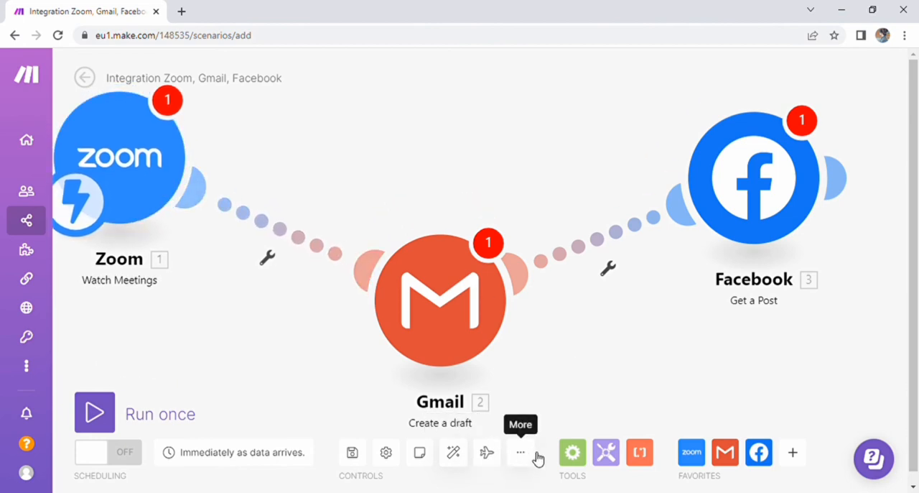
Step: Add a Tools Get variable action from the bottom toolbar to the scenario
left_click(571, 451)
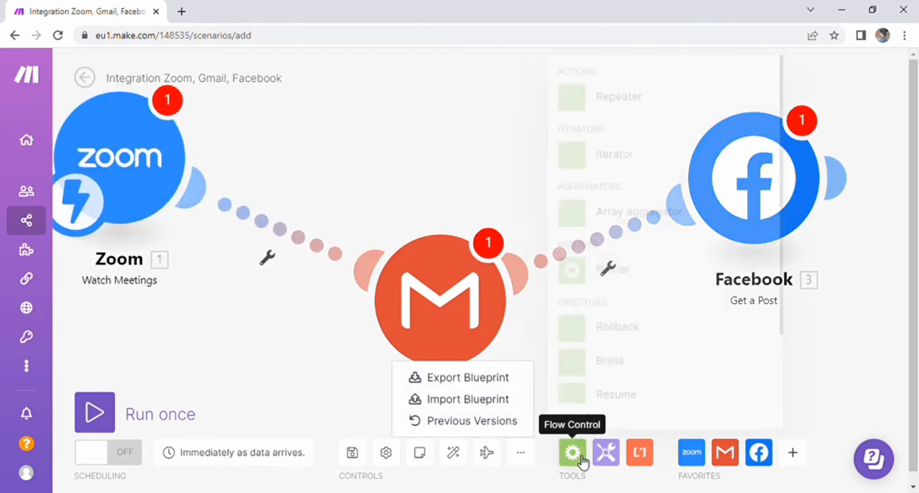
left_click(571, 451)
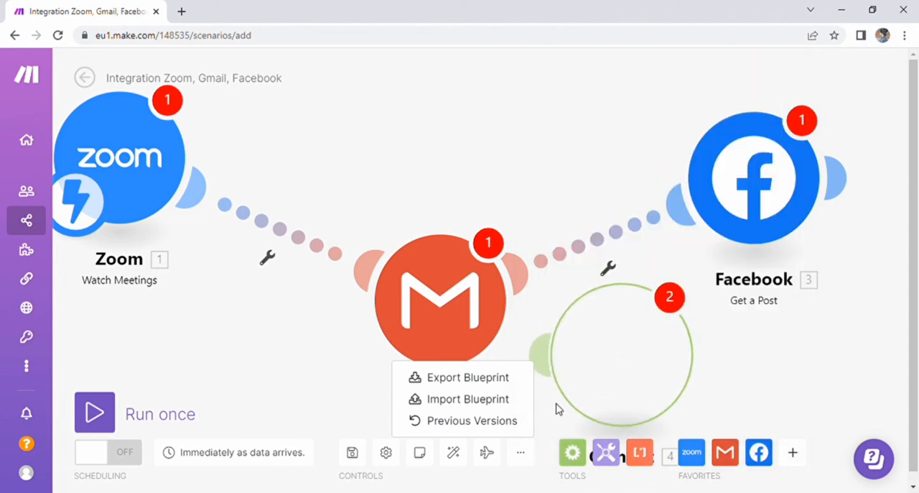
left_click(621, 353)
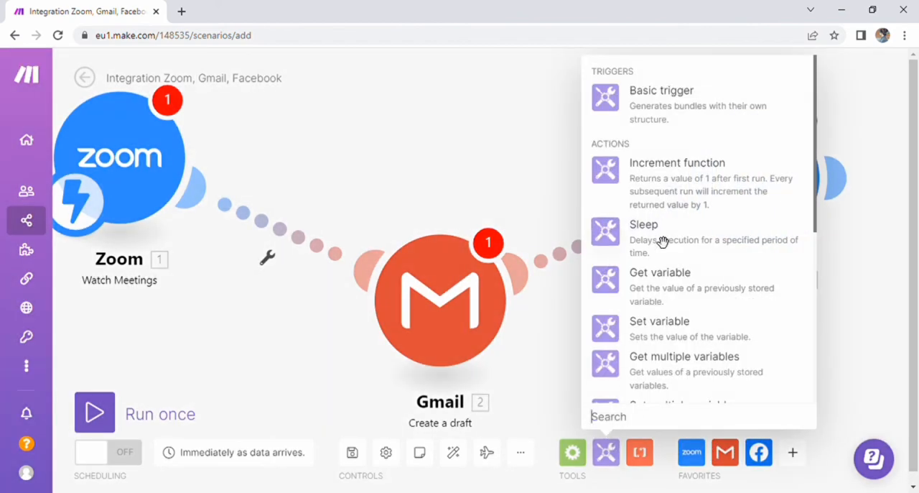
mouse_move(674, 283)
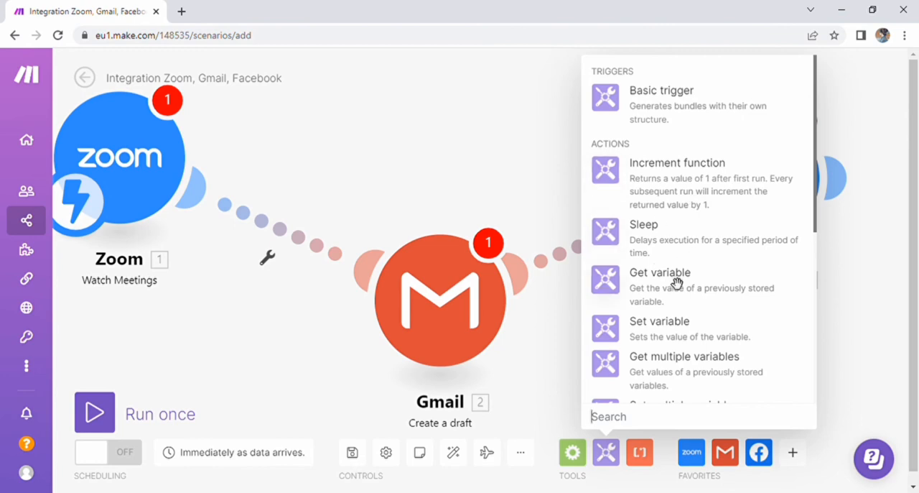
left_click(659, 273)
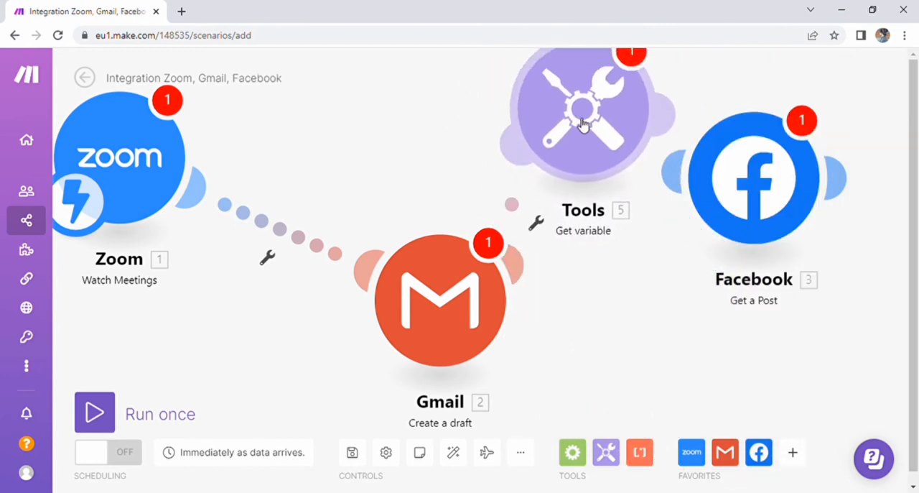
Step: Set the Get variable module's Variable name to aims and confirm it
left_click(583, 115)
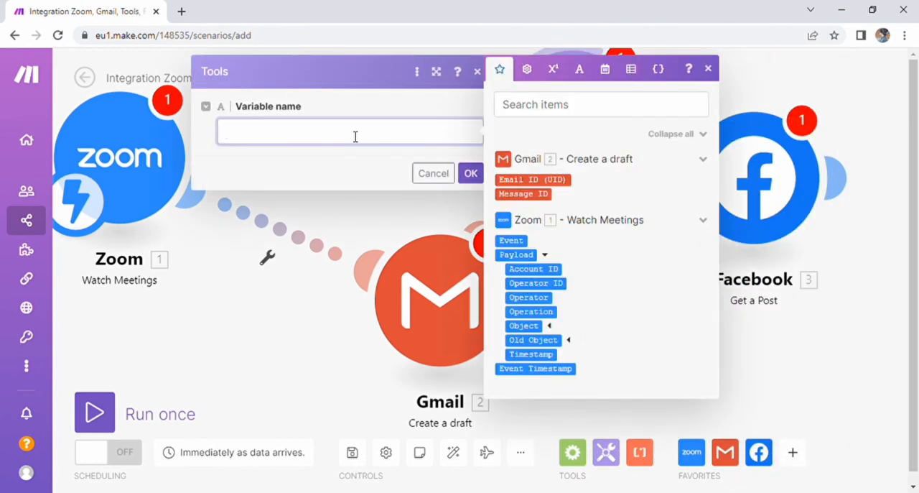
type("aims")
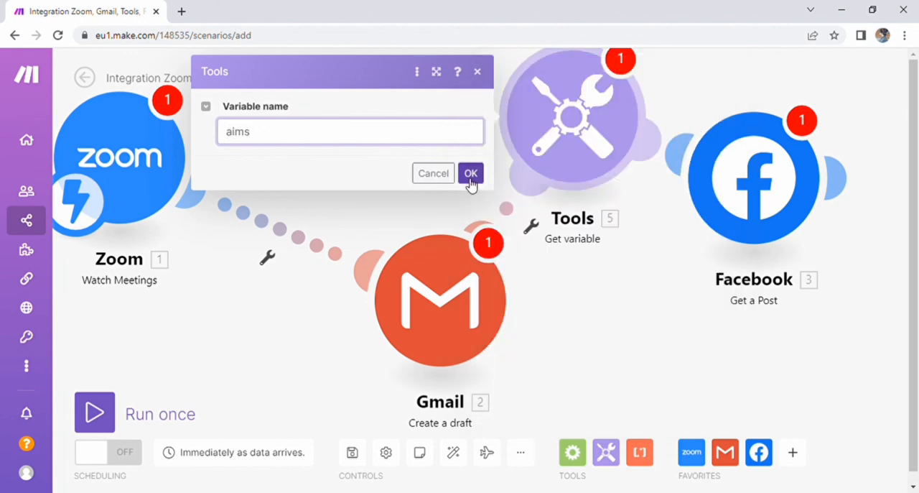
left_click(471, 173)
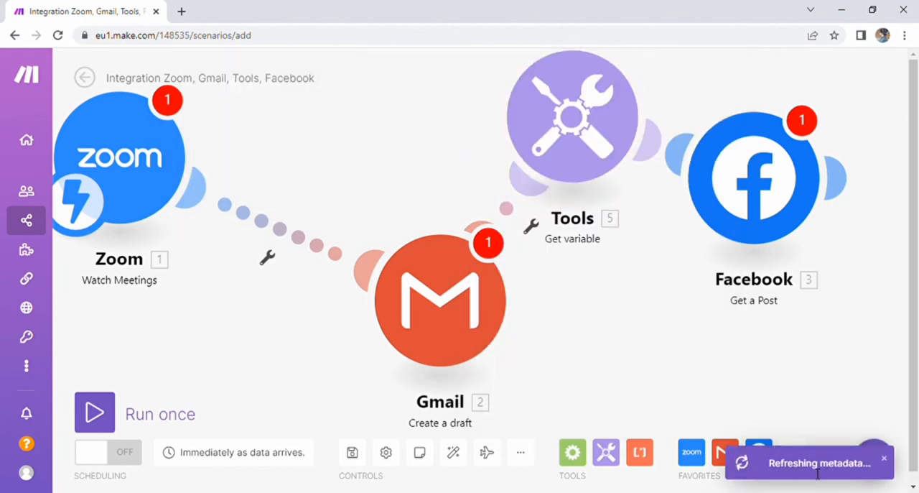
left_click(639, 451)
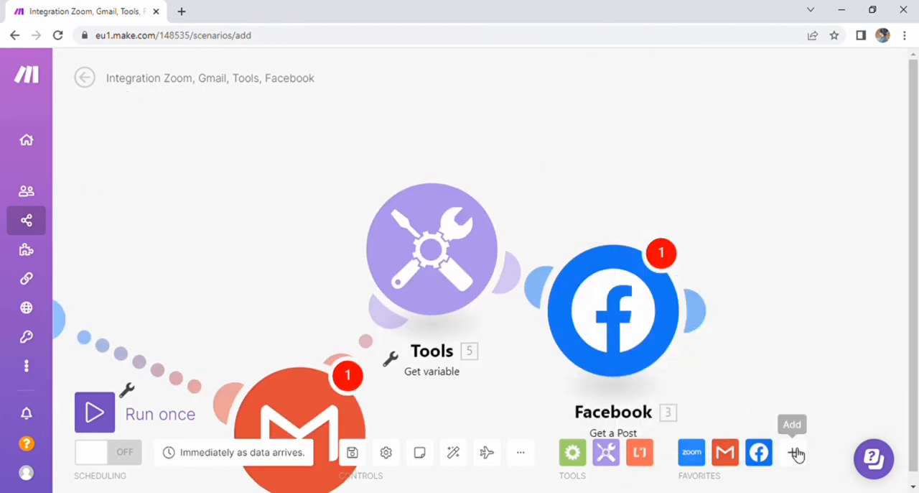
Step: Add apps to Favorites, reconfirm the Get variable settings and save the scenario
left_click(793, 451)
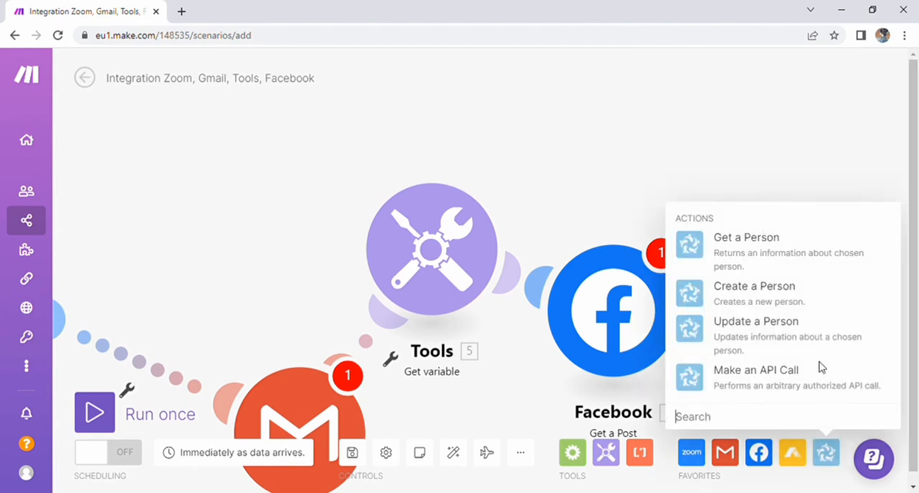
left_click(95, 410)
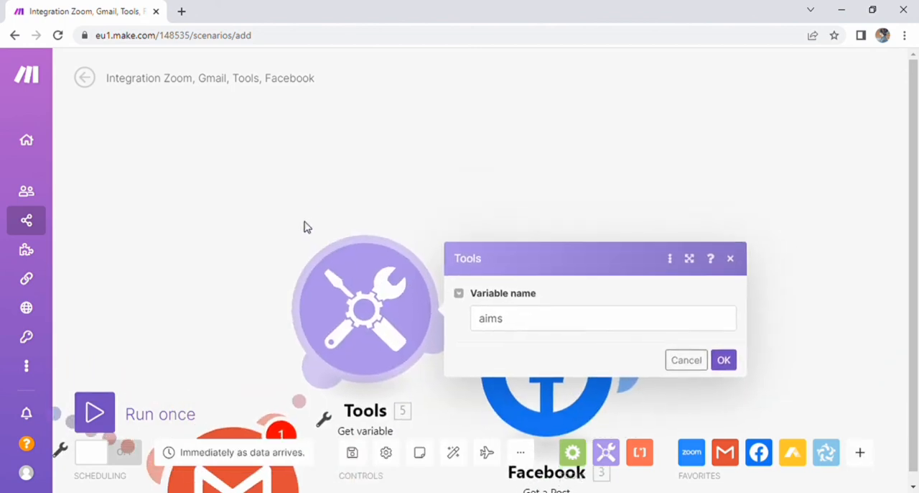
left_click(724, 359)
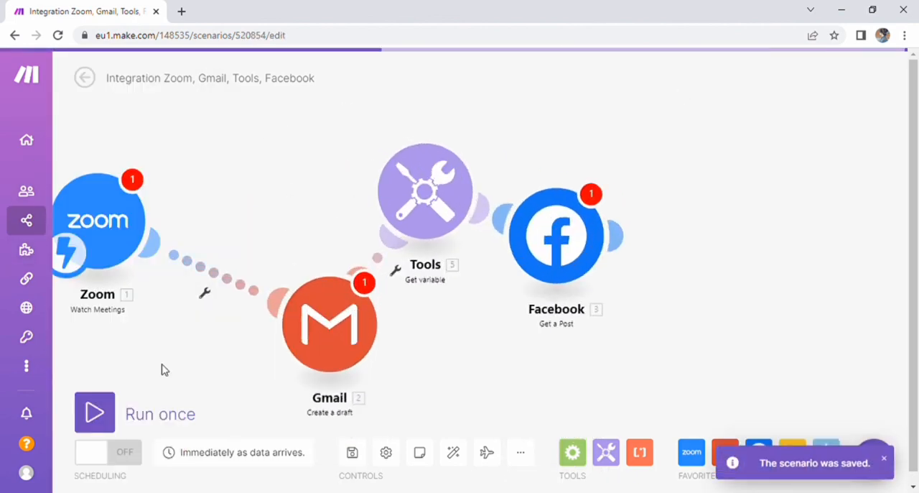
left_click(26, 250)
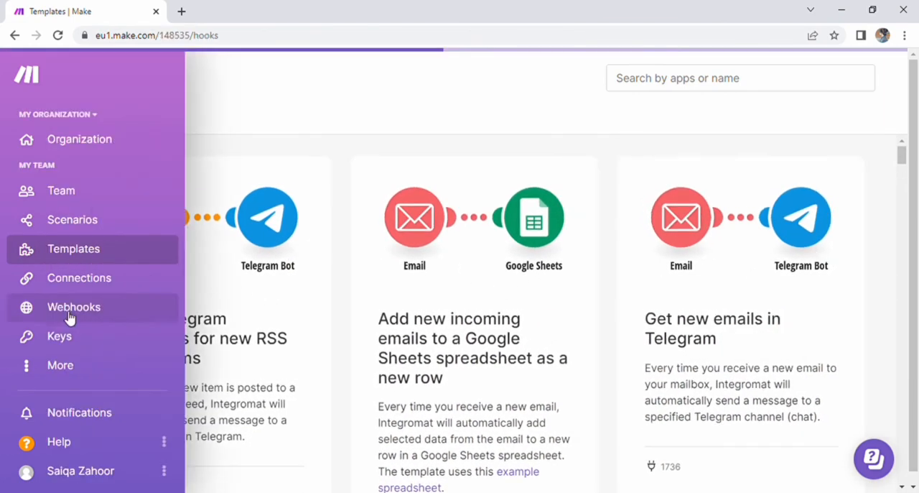
Step: Visit Webhooks, Keys and Notifications, then the profile's Organizations list showing My Organization
left_click(73, 307)
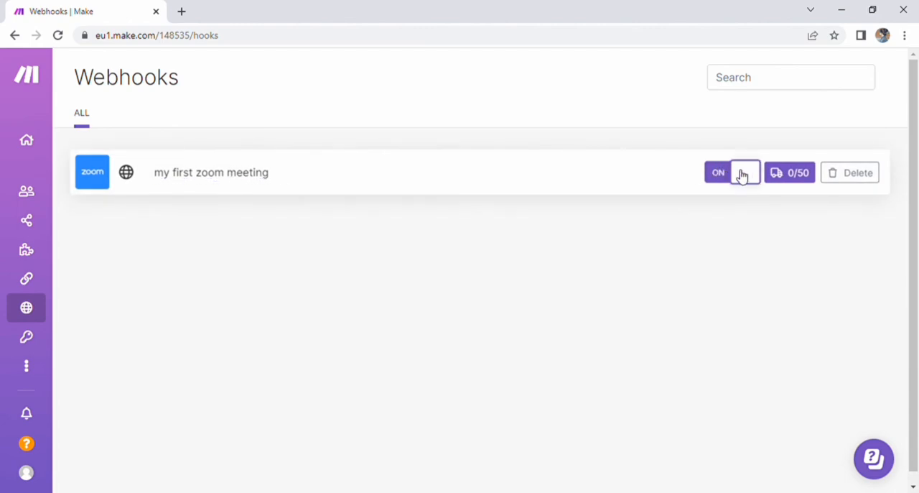
left_click(26, 336)
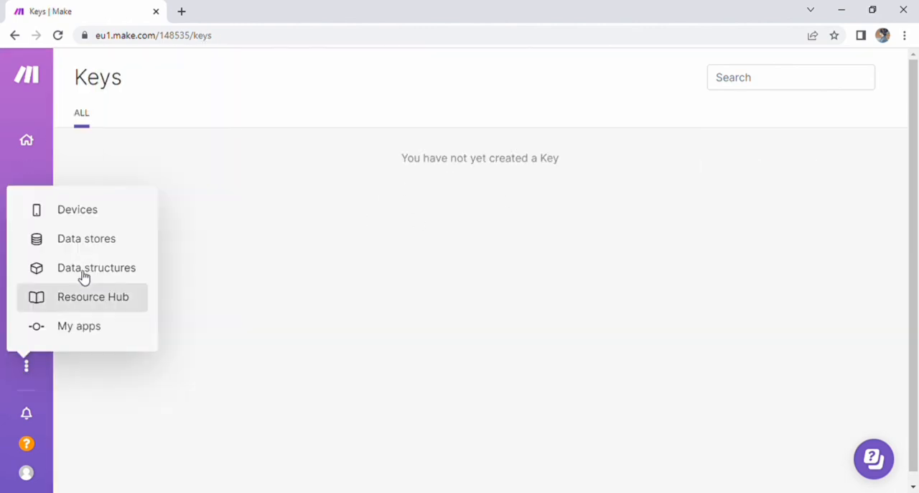
left_click(77, 209)
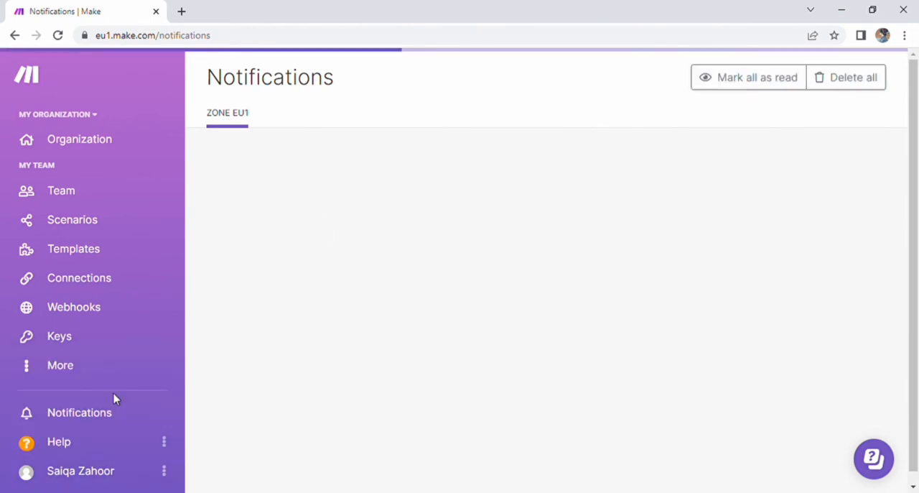
left_click(80, 471)
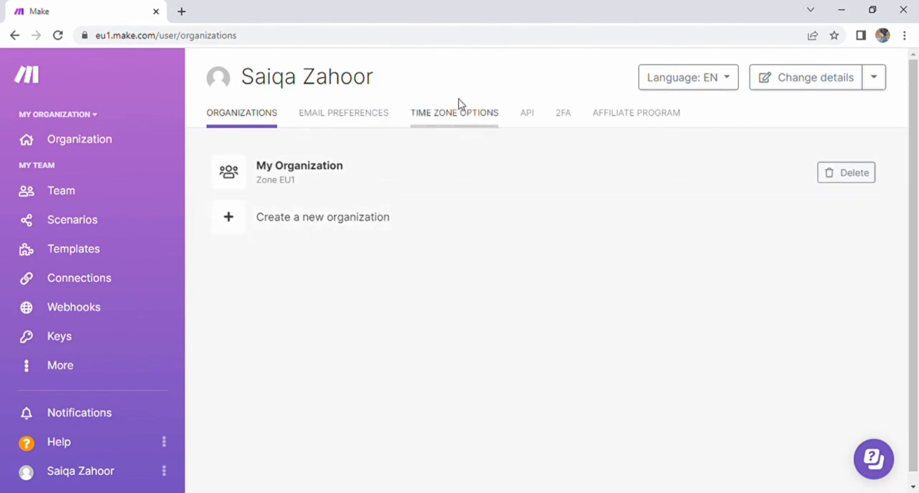
left_click(687, 77)
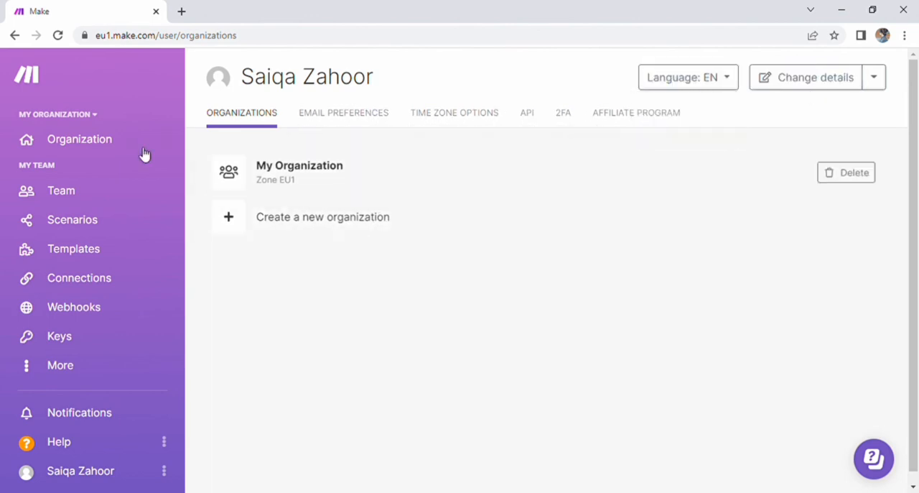
Step: Open My Organization, collapse the checklist and view its Teams and Users tabs
left_click(299, 172)
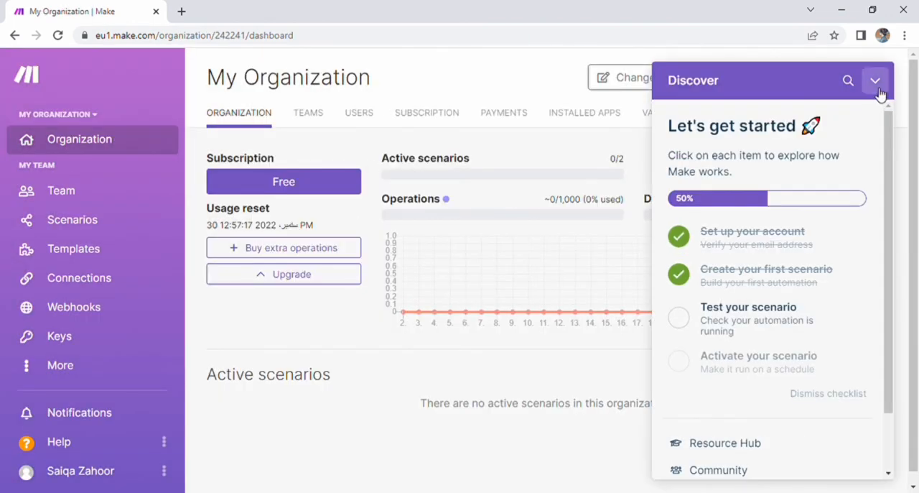
left_click(874, 80)
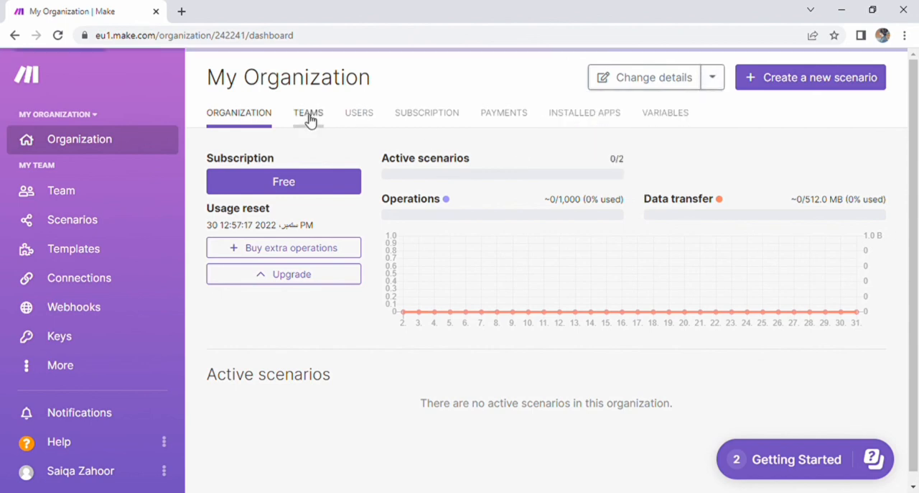
left_click(308, 112)
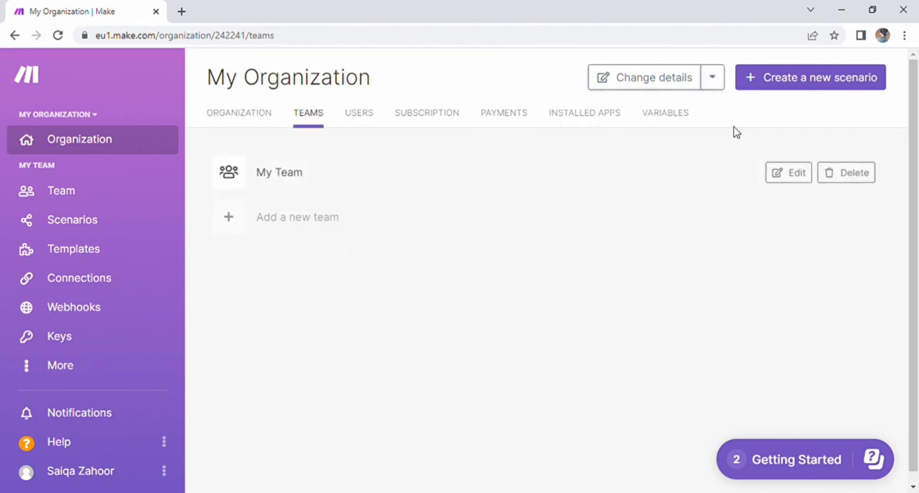
mouse_move(287, 218)
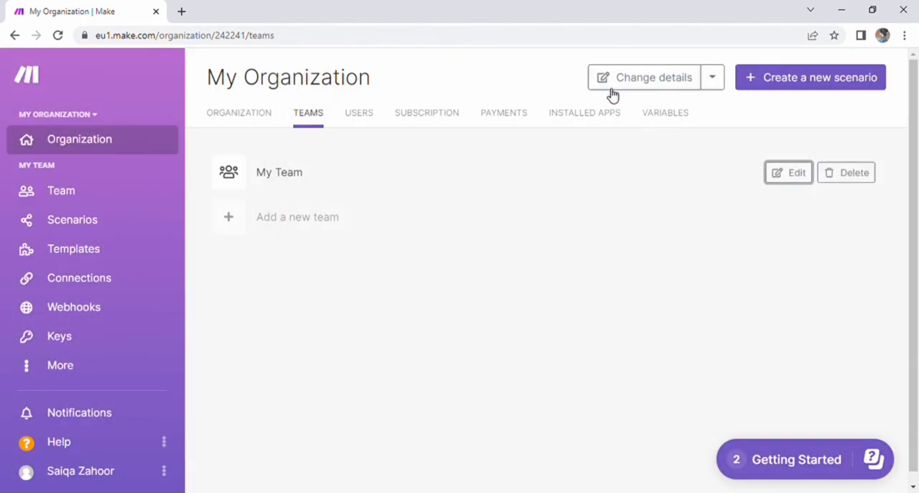
left_click(359, 112)
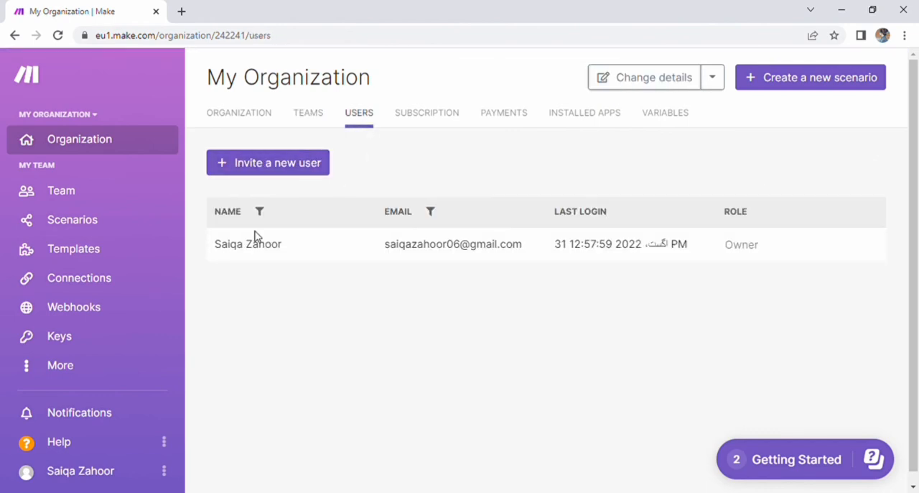
Step: Start inviting a new user, check the Role options, cancel, and view the subscription plans
left_click(268, 162)
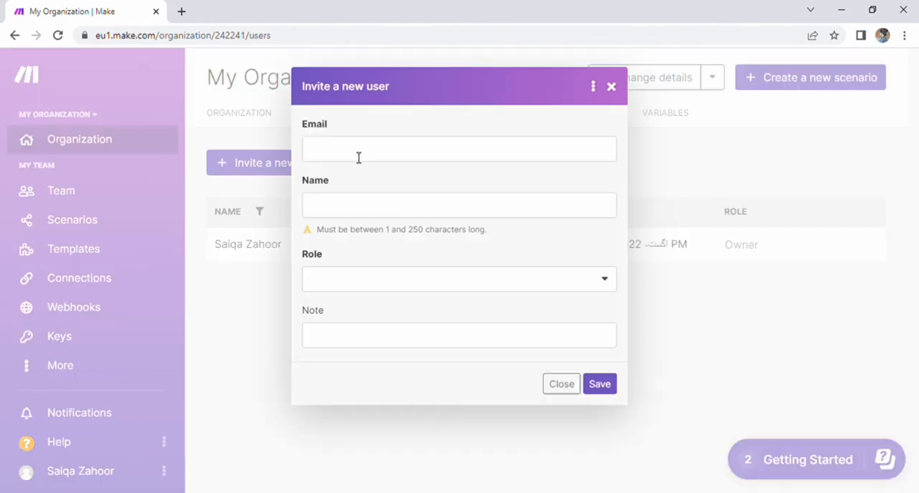
left_click(460, 278)
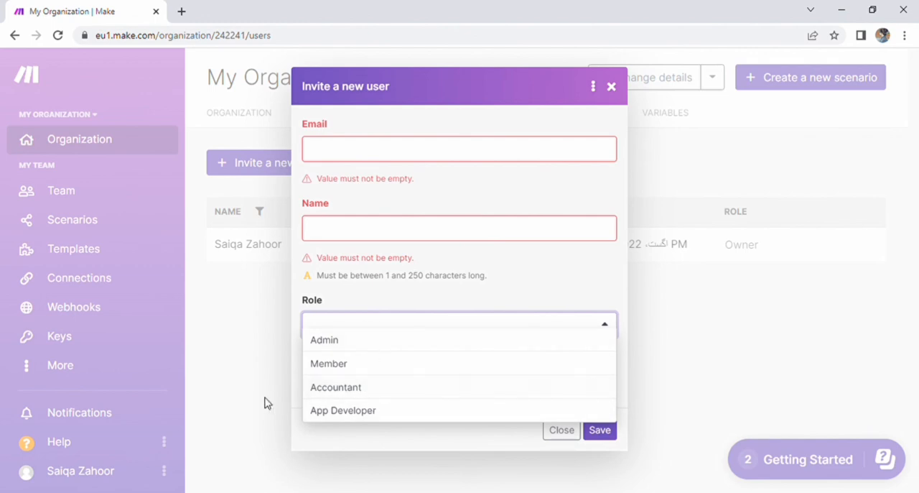
left_click(427, 112)
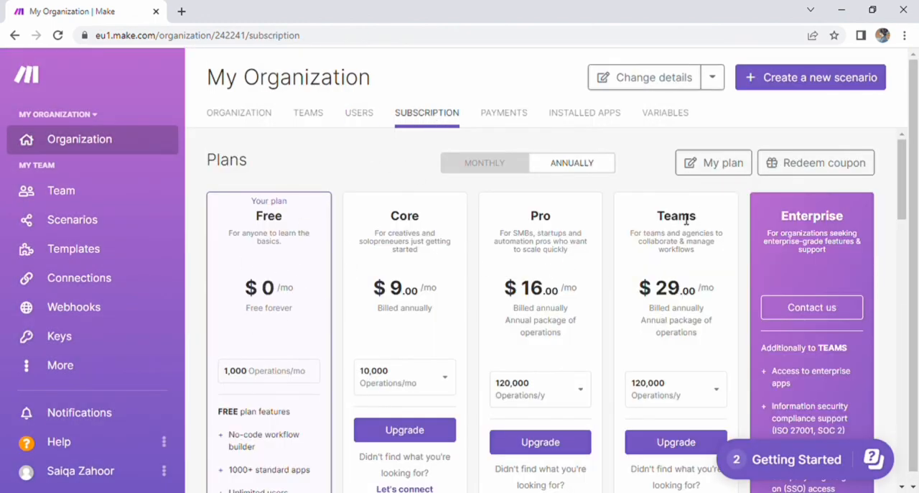
scroll("down", 3)
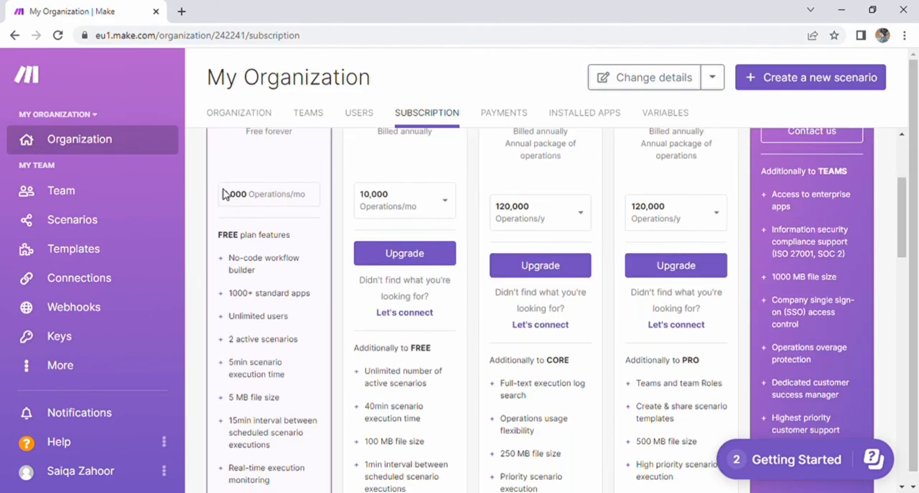